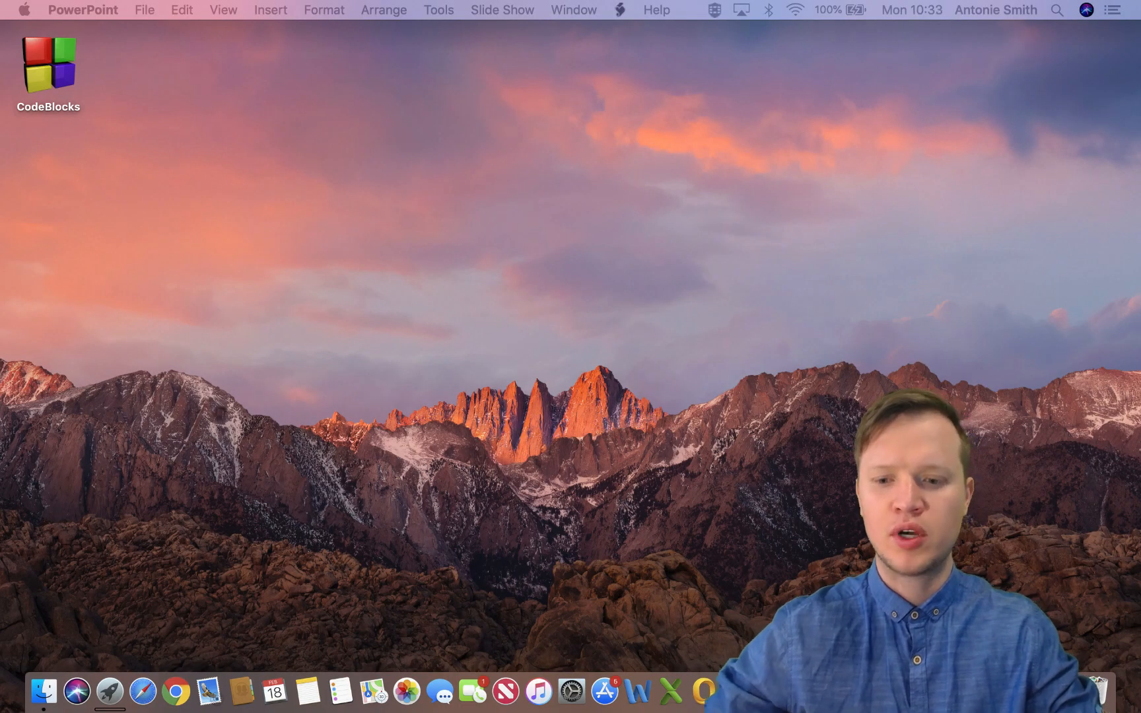
mouse_move(537, 691)
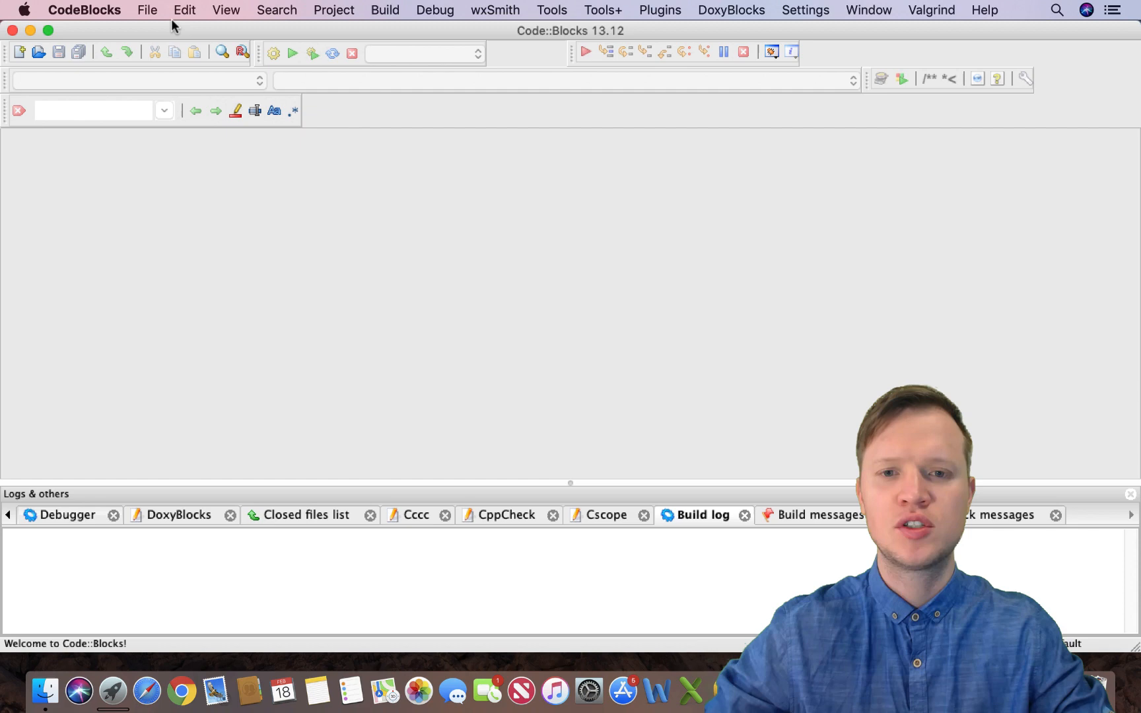
mouse_move(150, 22)
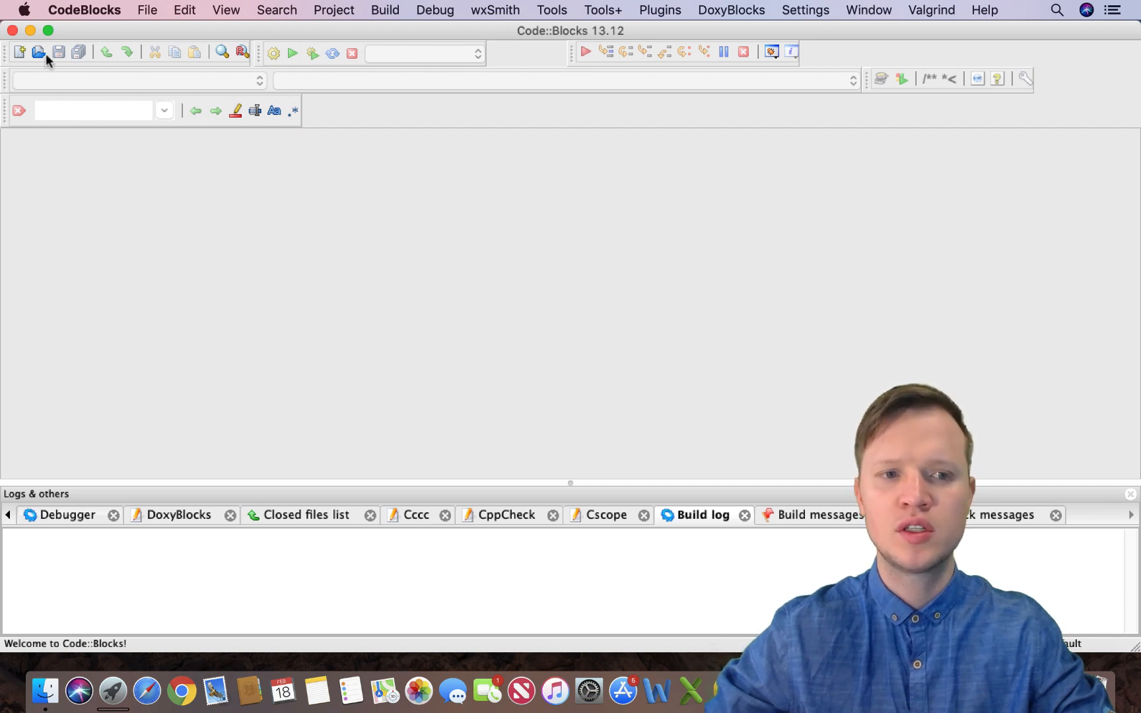
mouse_move(229, 75)
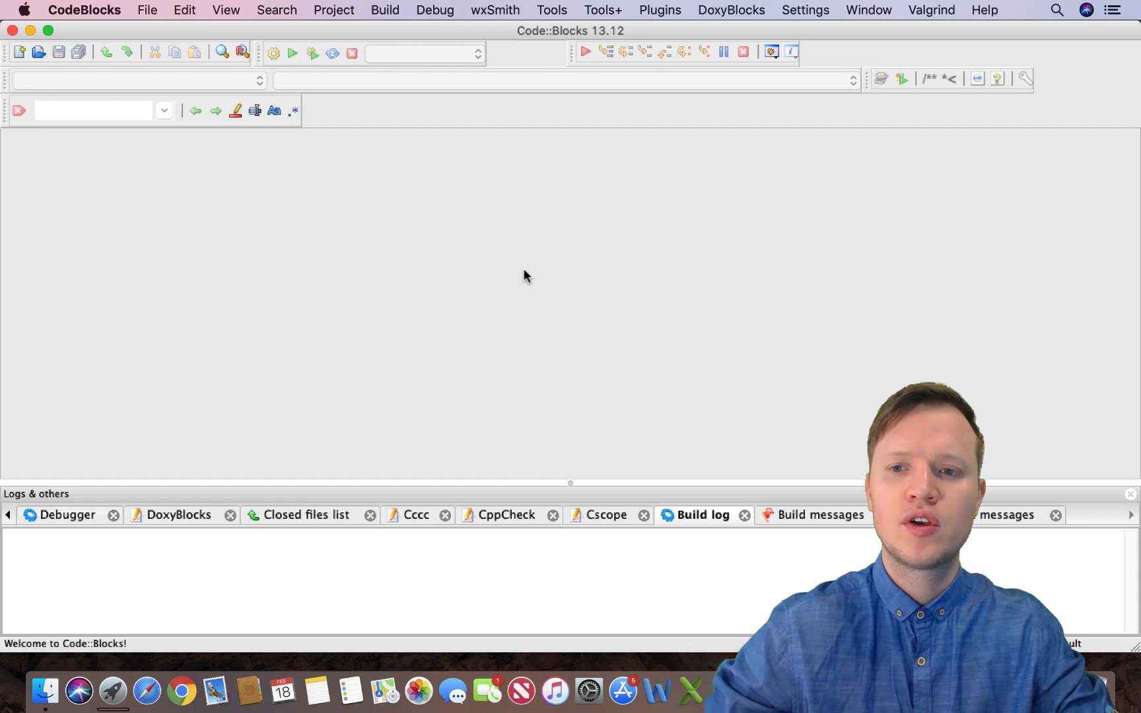
mouse_move(269, 408)
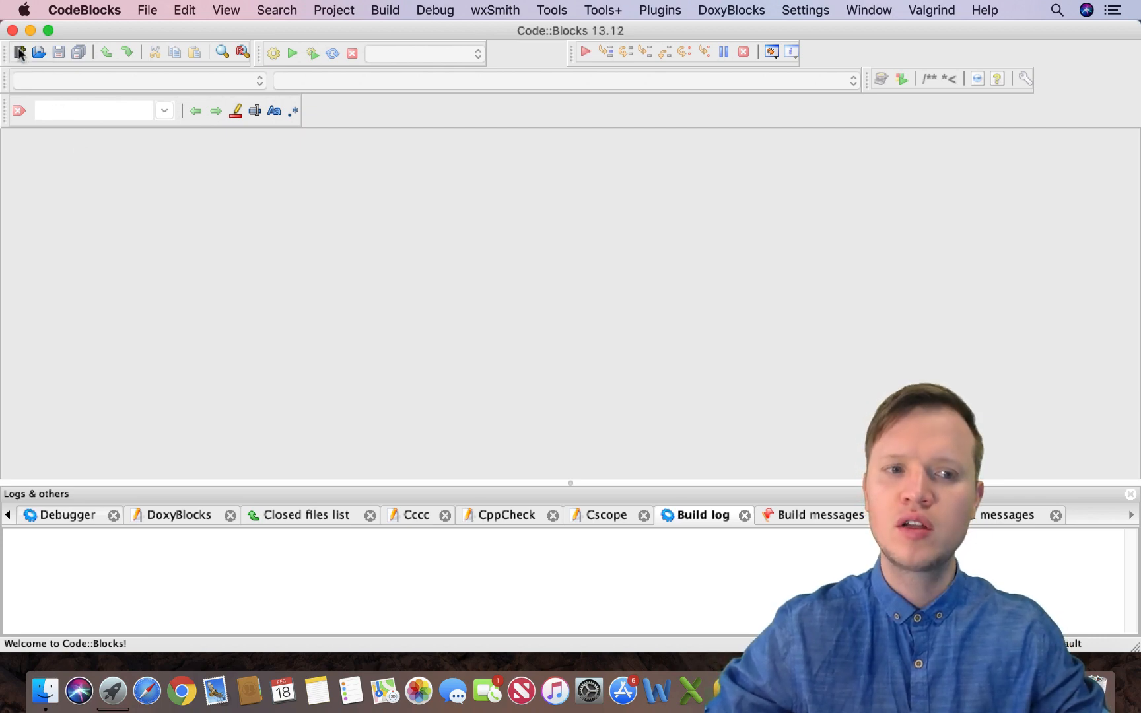
Create a new empty untitled file from the New file toolbar menu
left_click(19, 52)
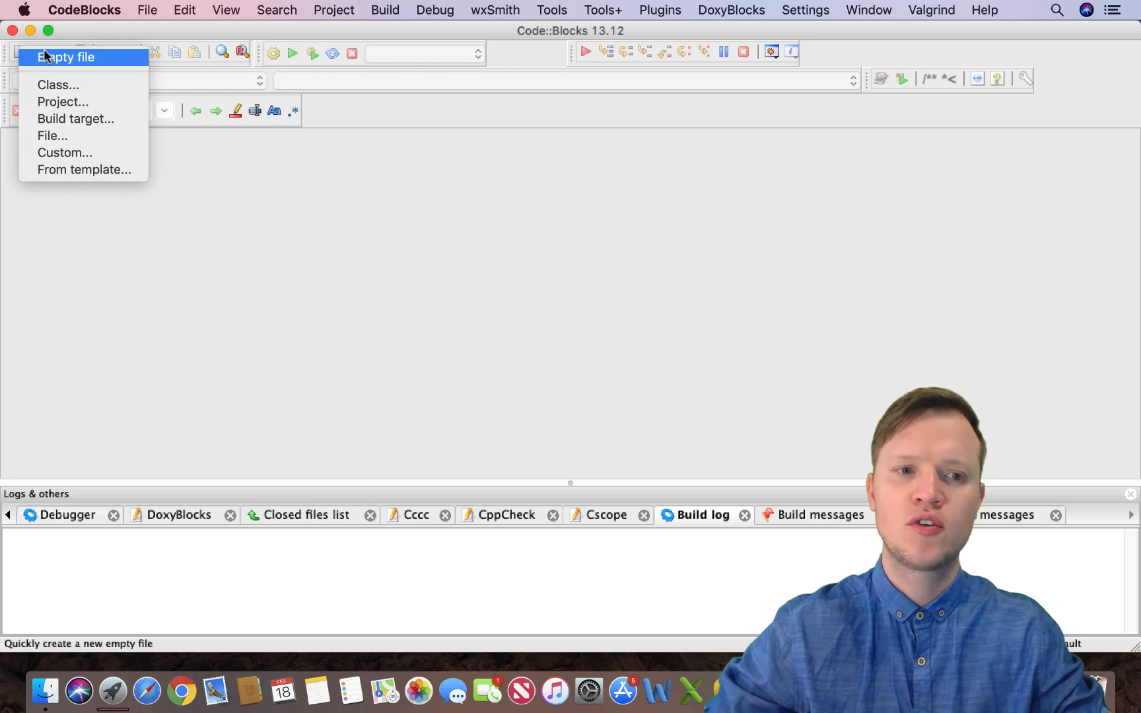
left_click(66, 57)
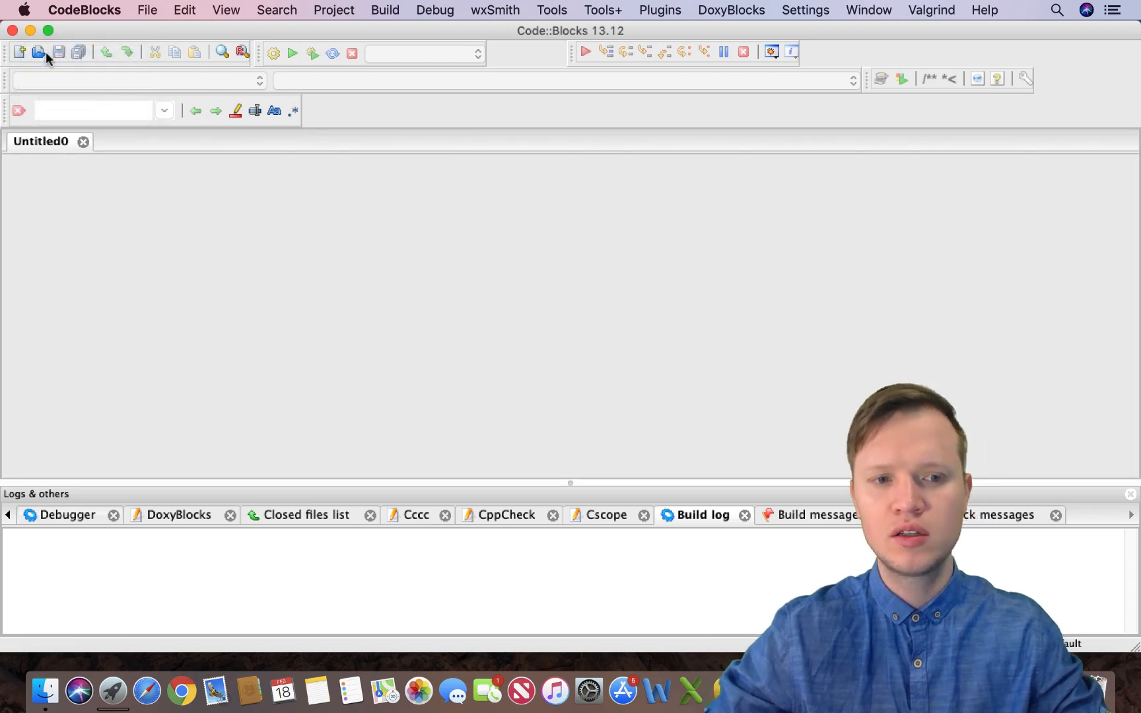
left_click(18, 52)
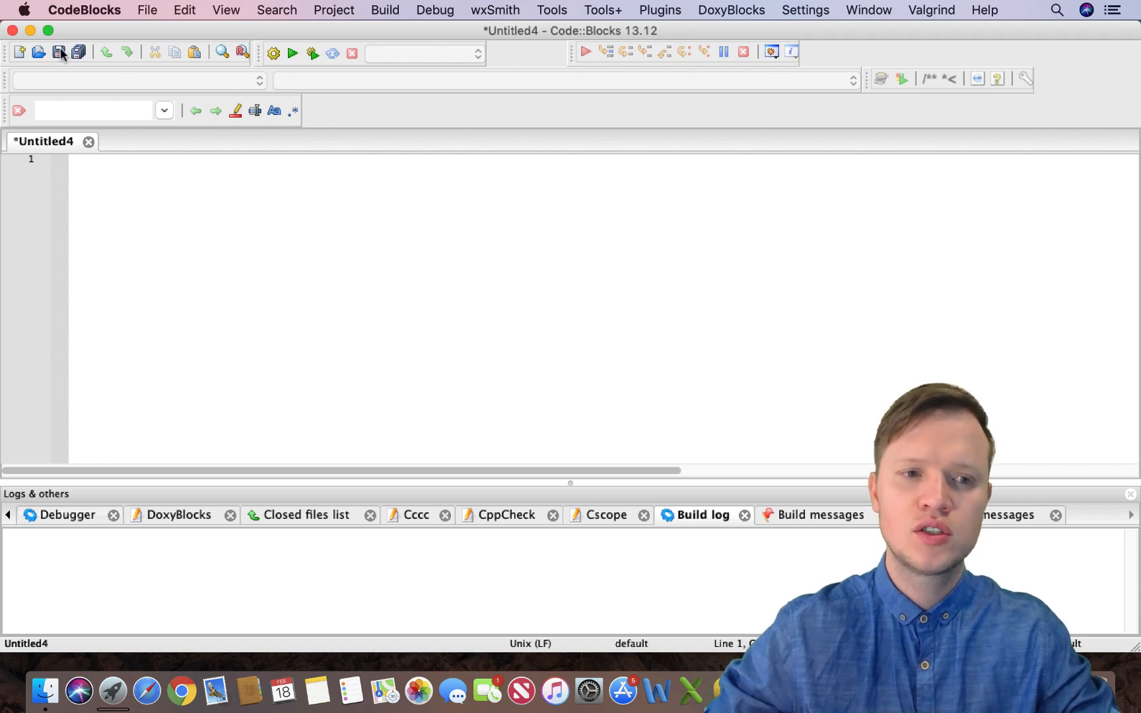
Save the blank file to the Desktop as HelloWorld.c
left_click(58, 52)
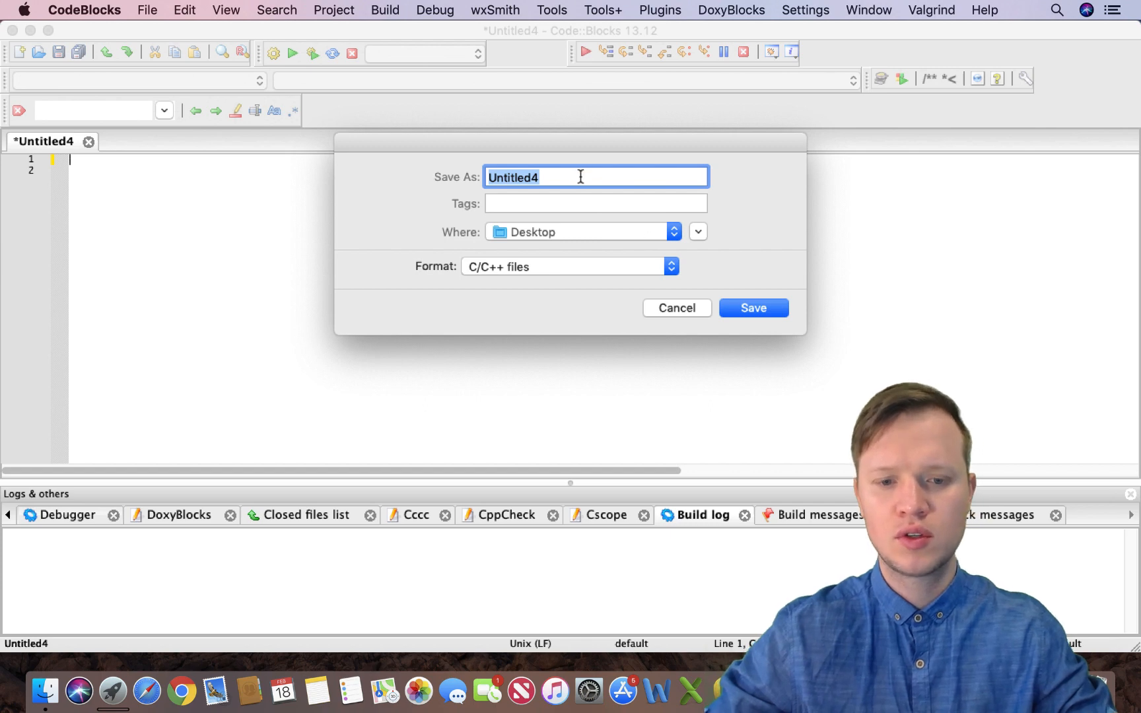
type("Hello")
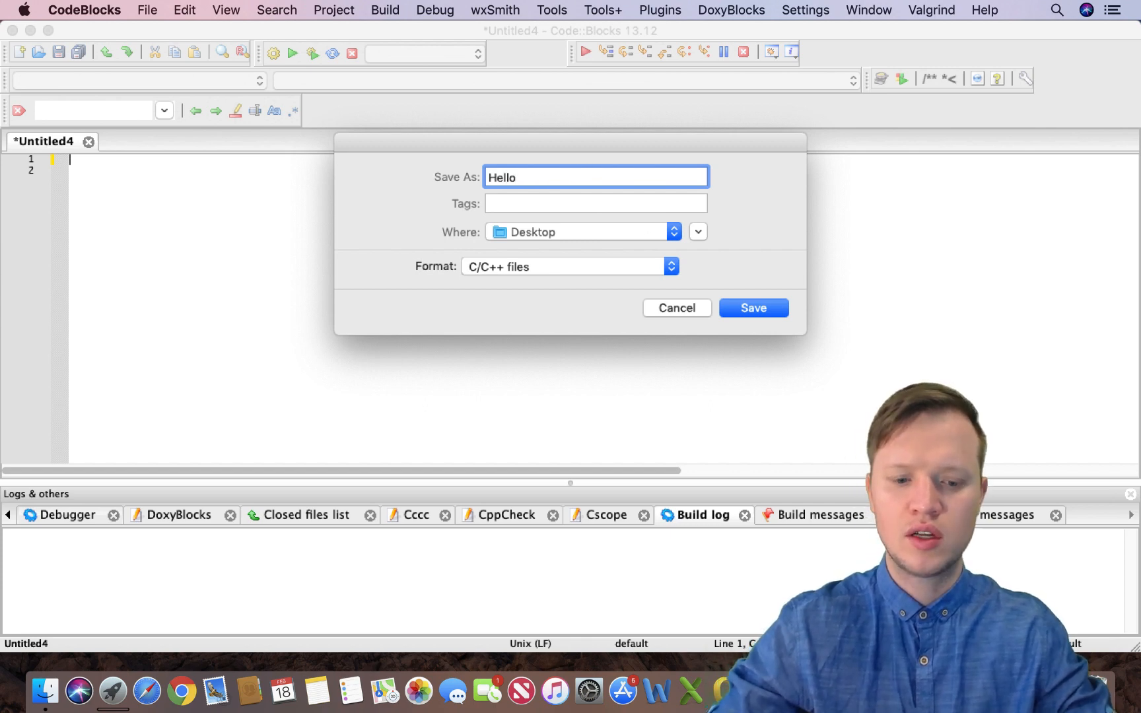
type("World")
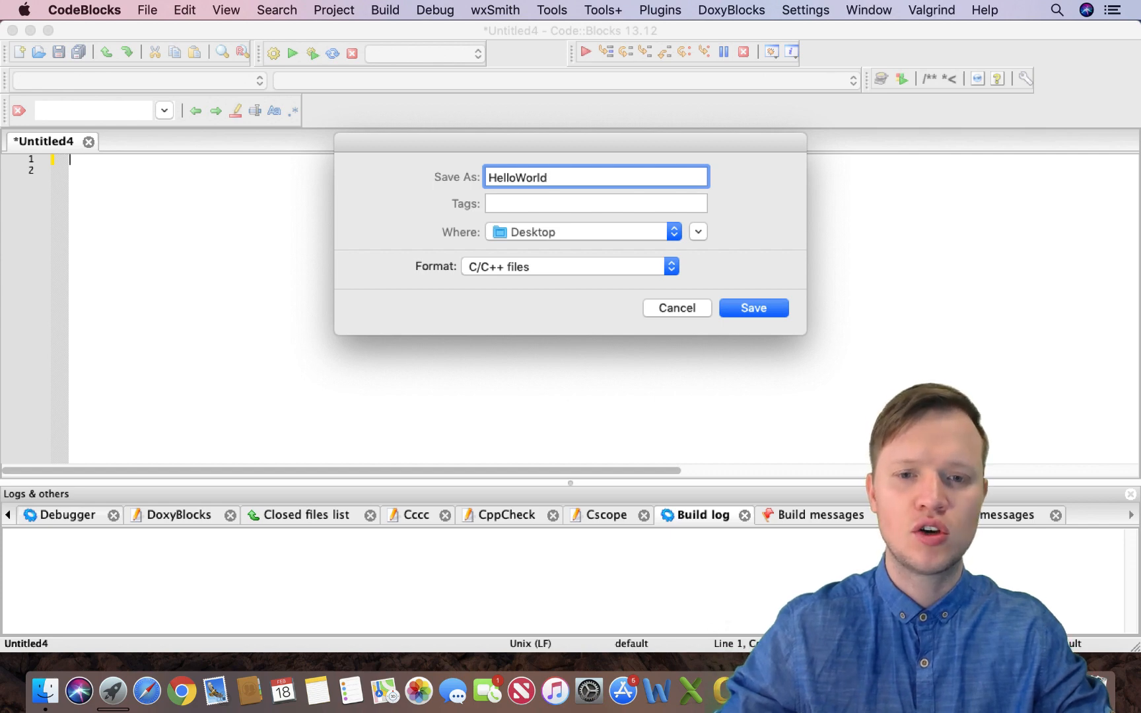
type(".c")
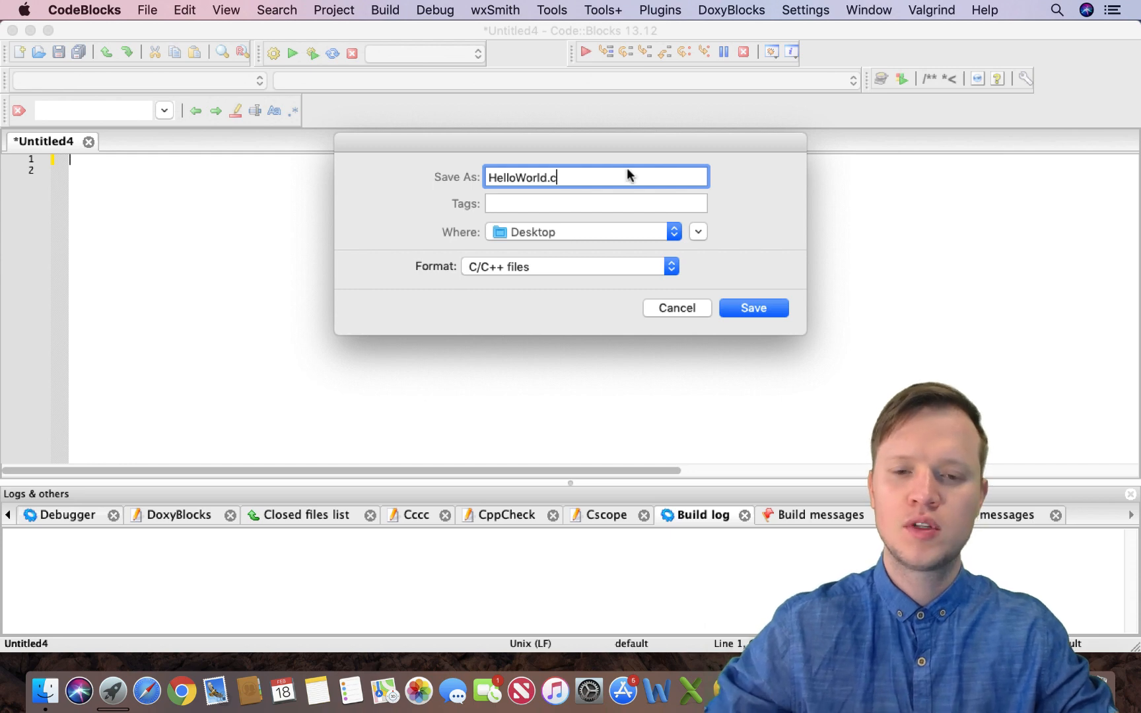
left_click(753, 308)
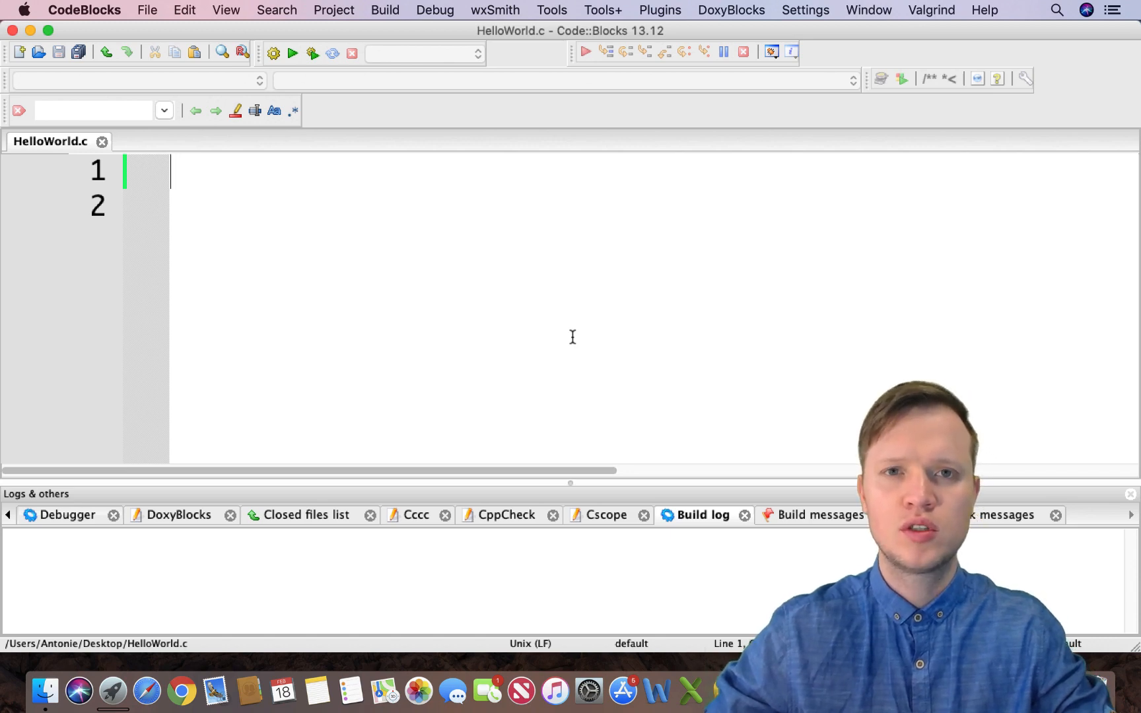
Write #include <stdio.h> on line 1 and place the cursor after it
type("£")
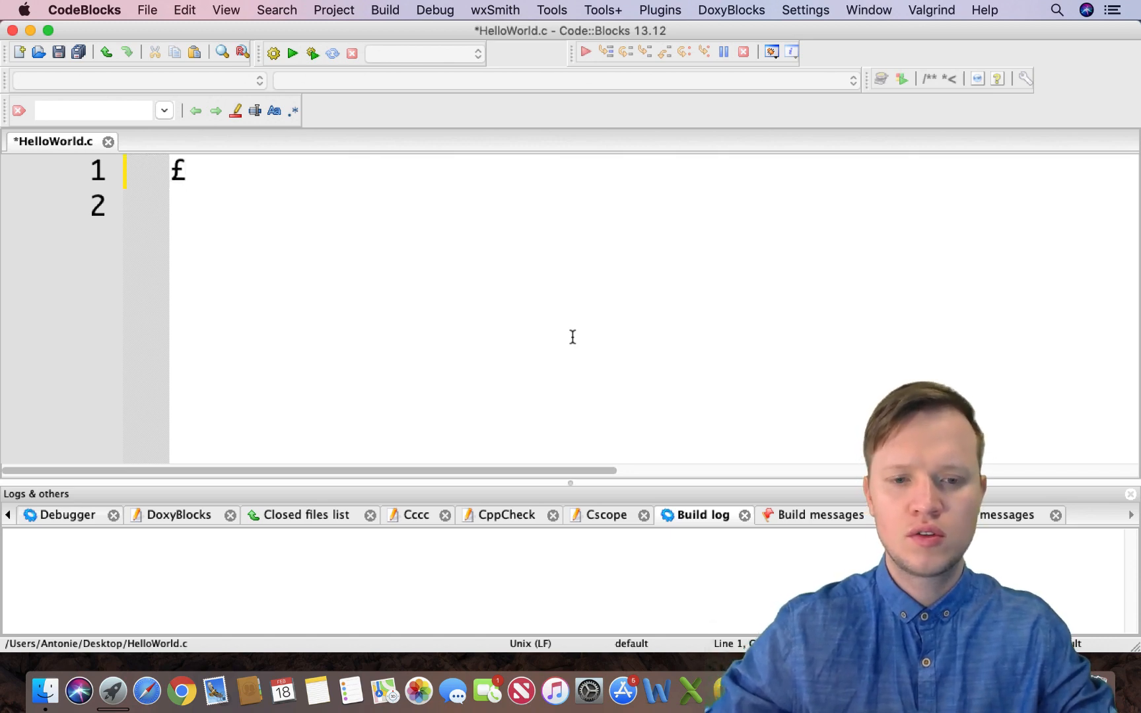
type("#")
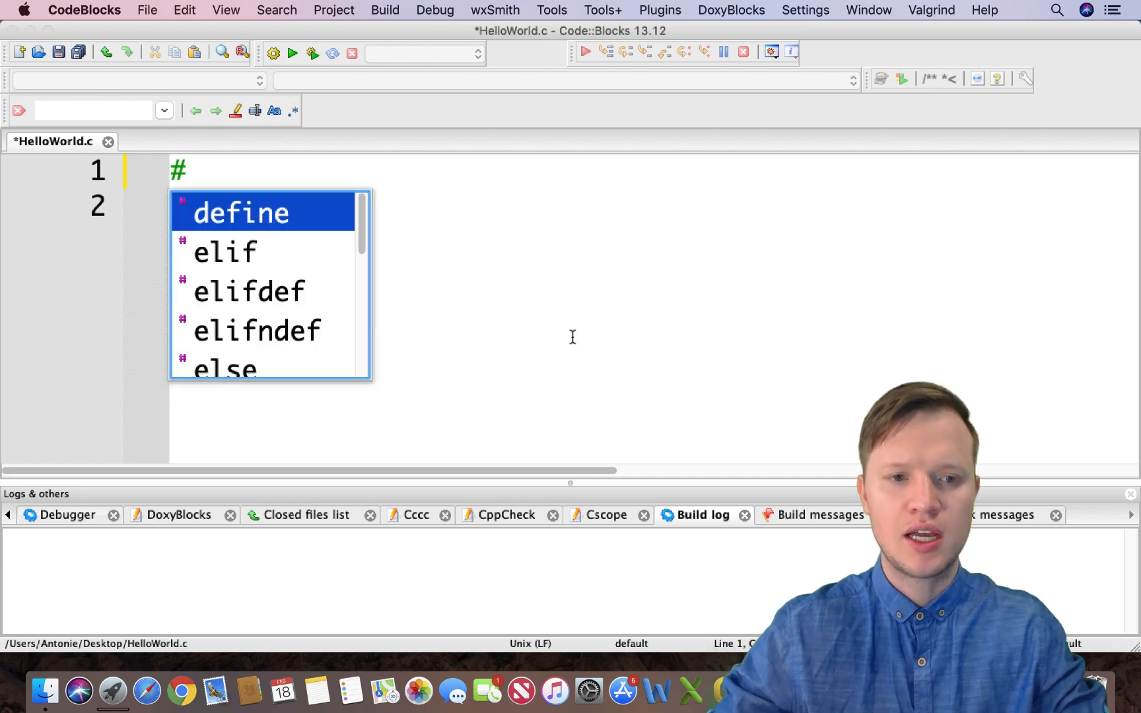
type("include")
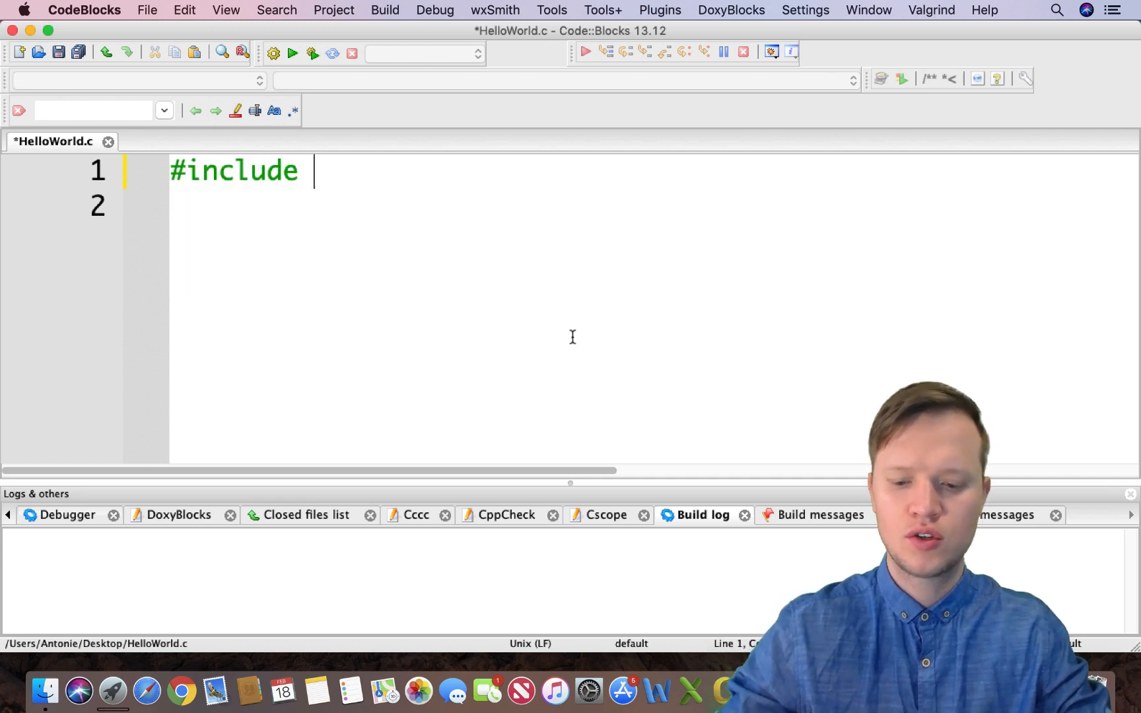
type("<>")
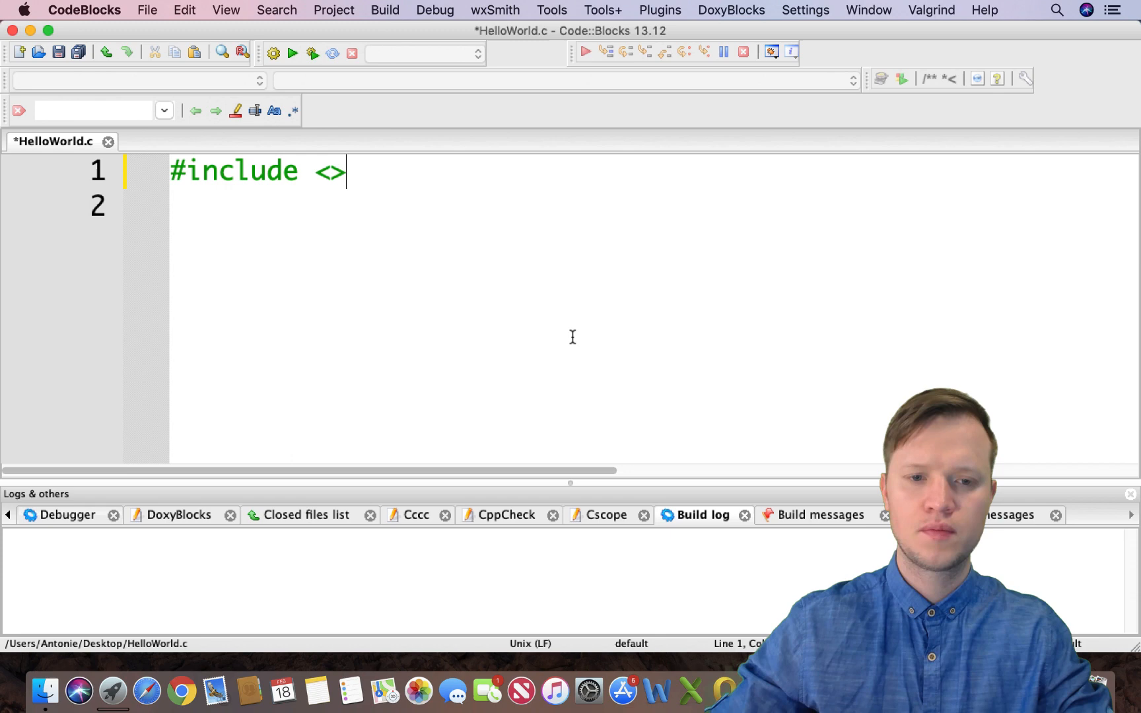
type("stdi")
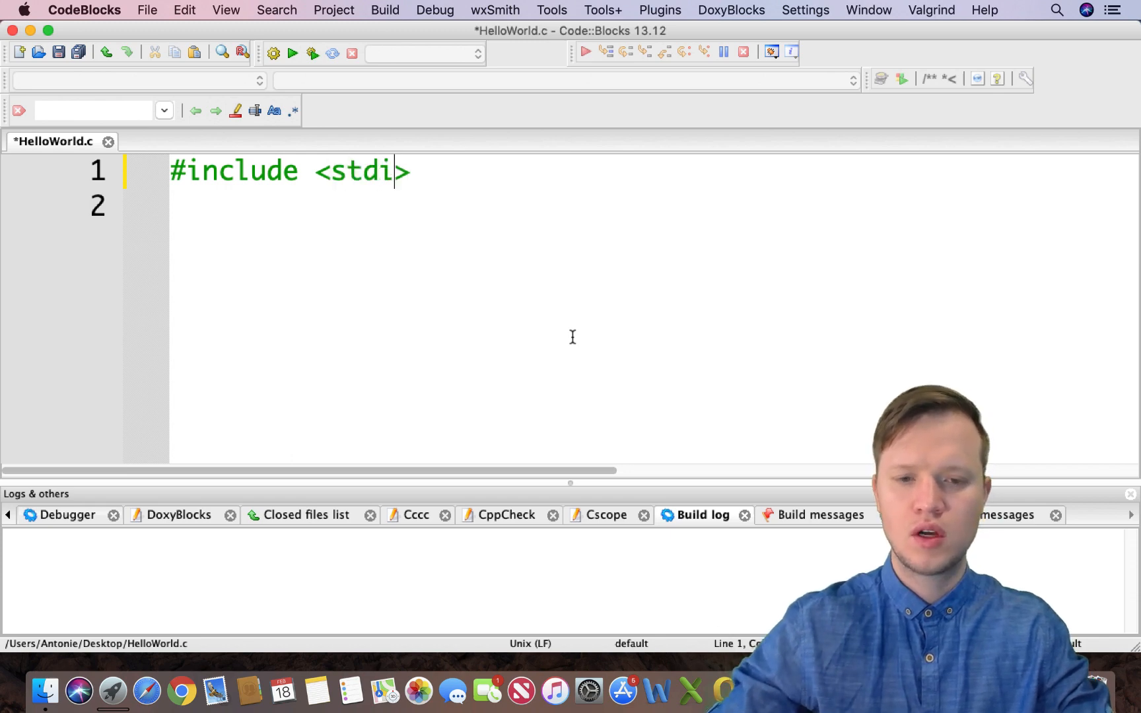
type("o.h")
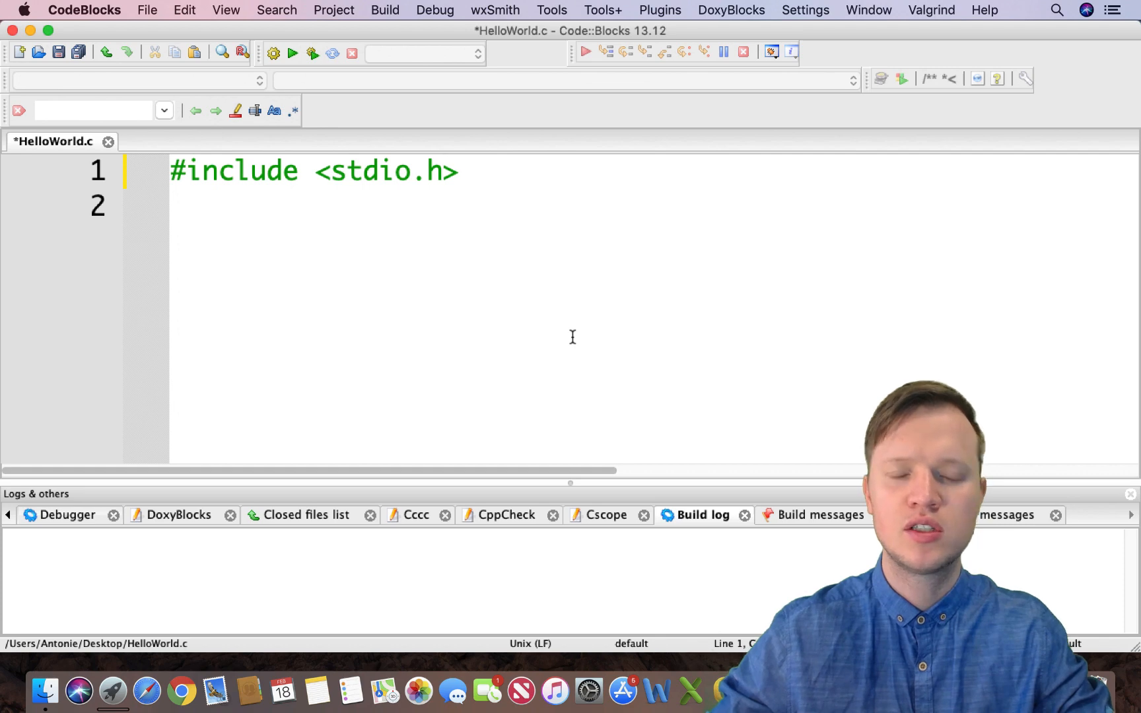
mouse_move(331, 171)
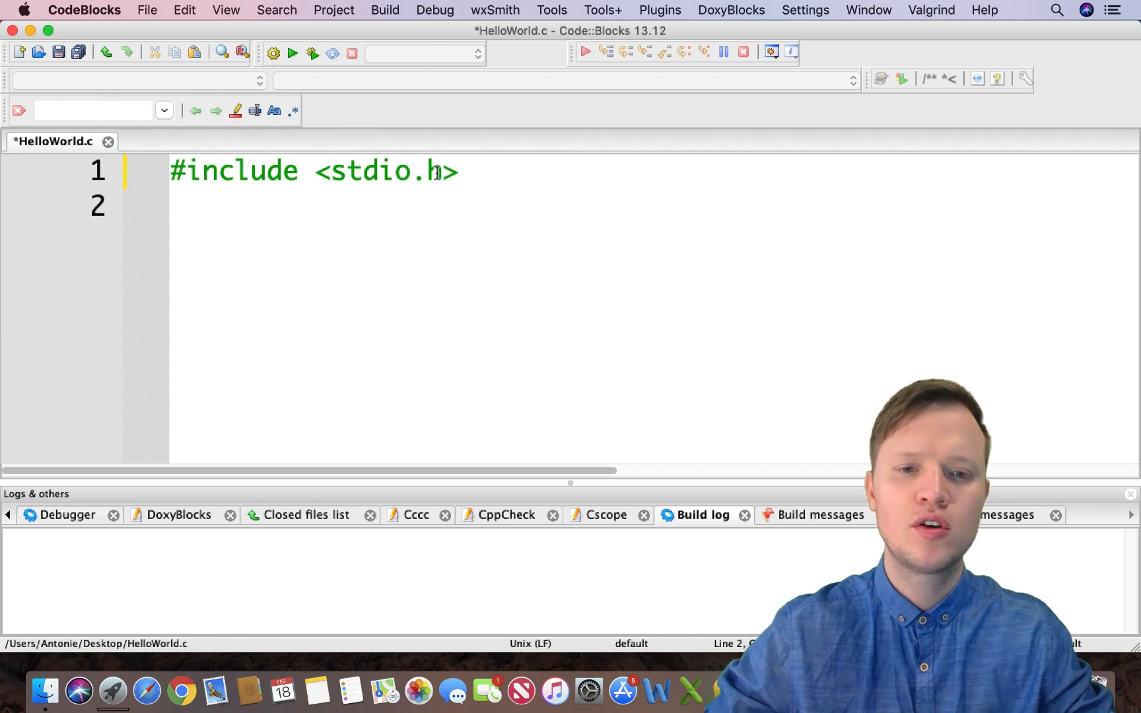
left_click_drag(357, 172, 443, 172)
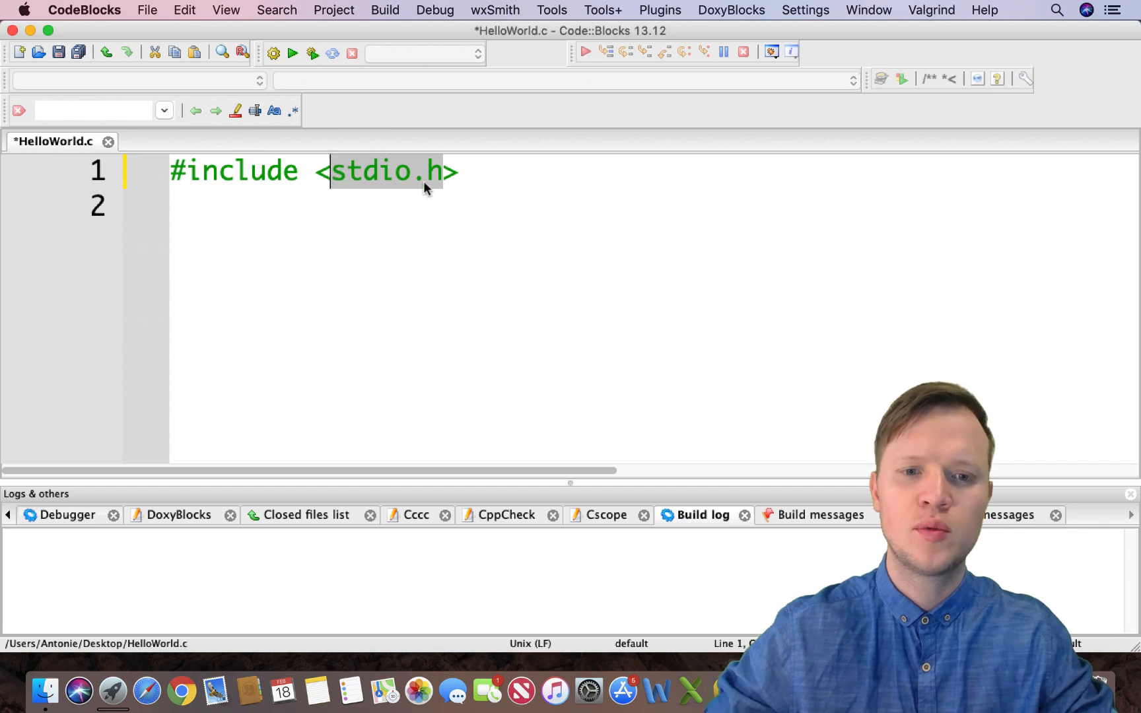
left_click(429, 171)
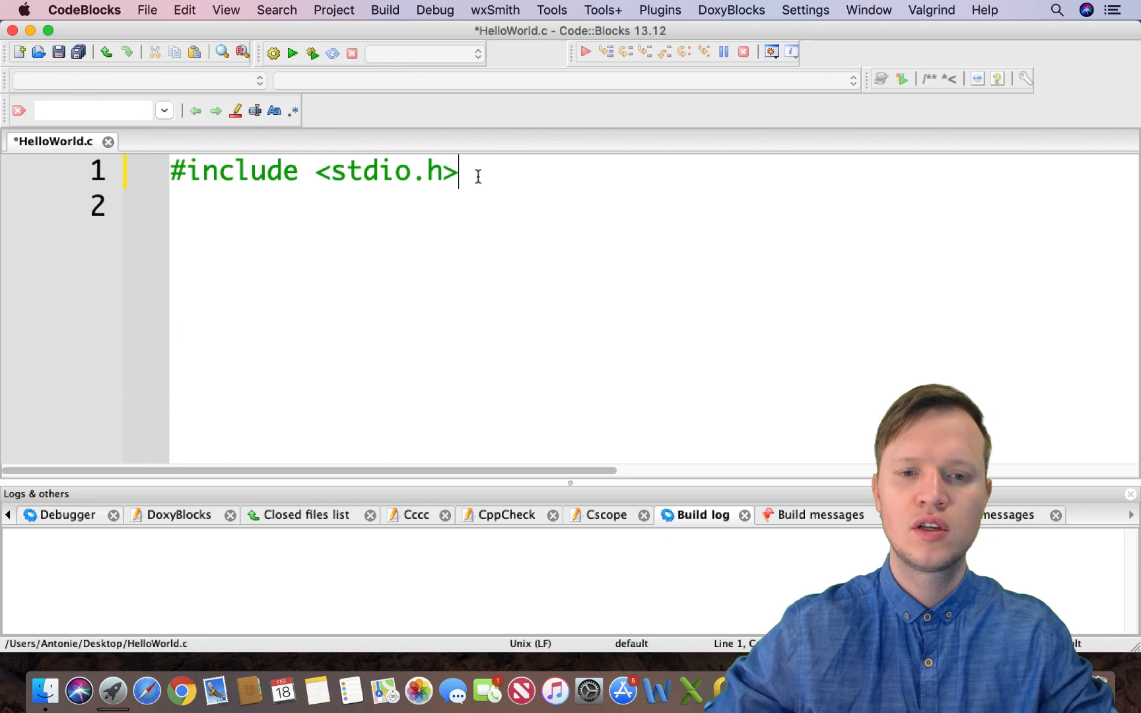
Add an int main(void) function with braces below the include line, cursor before the closing brace
key("enter")
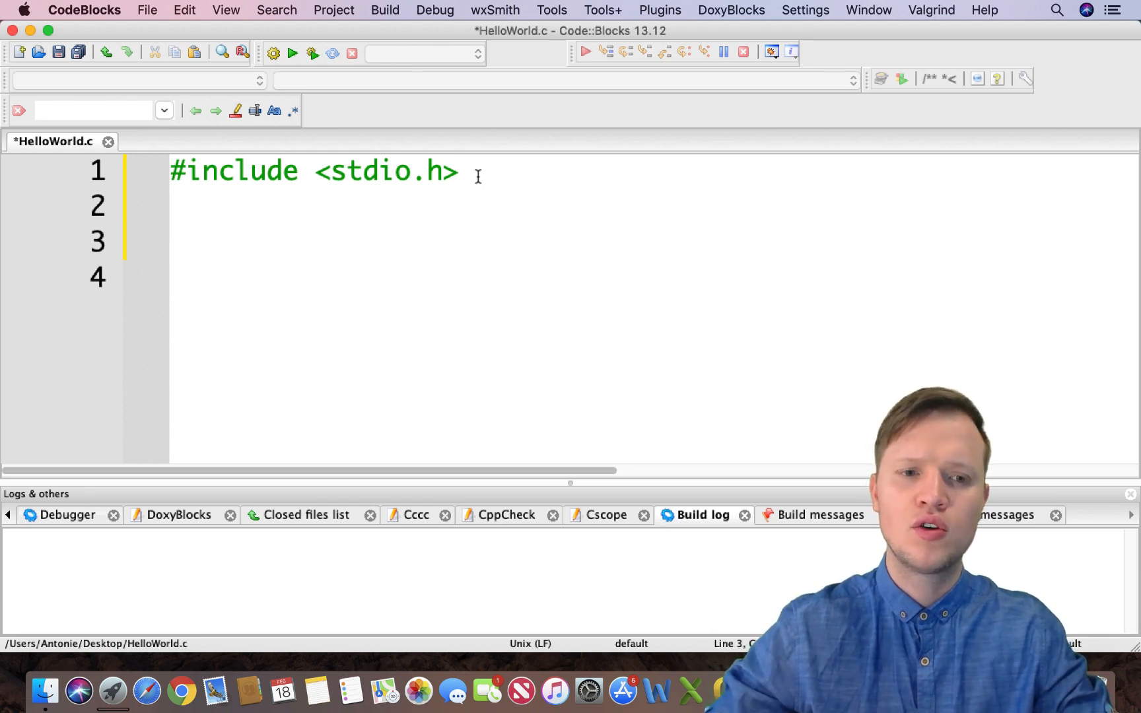
type("int main")
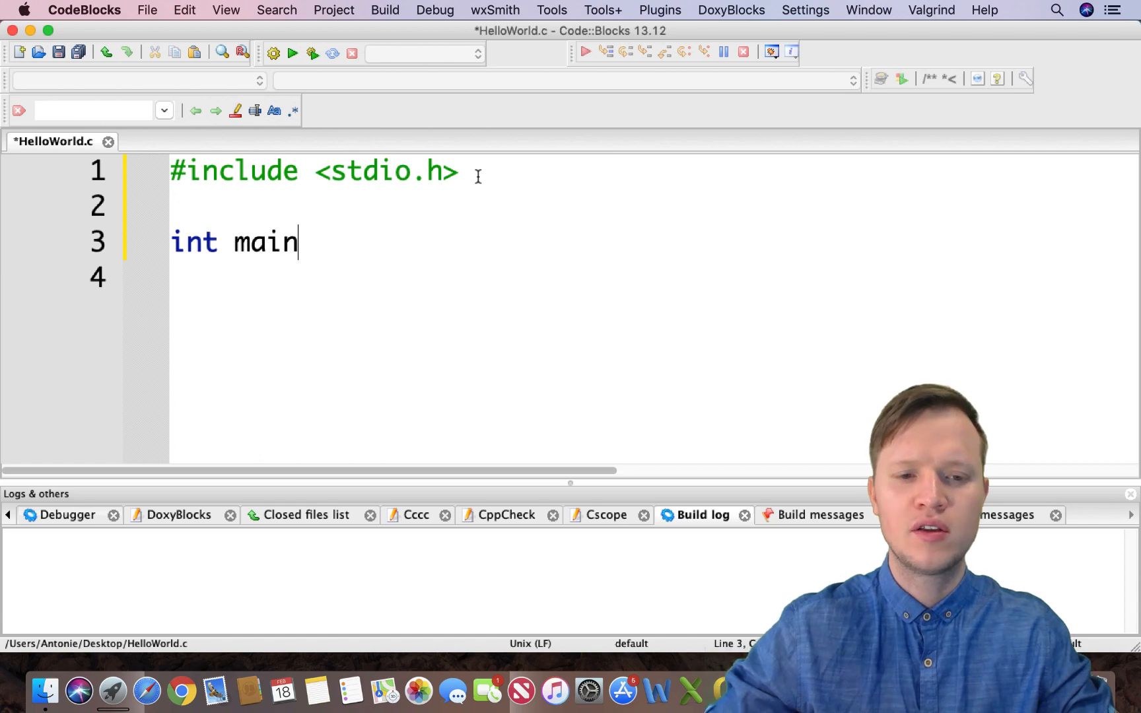
type("()")
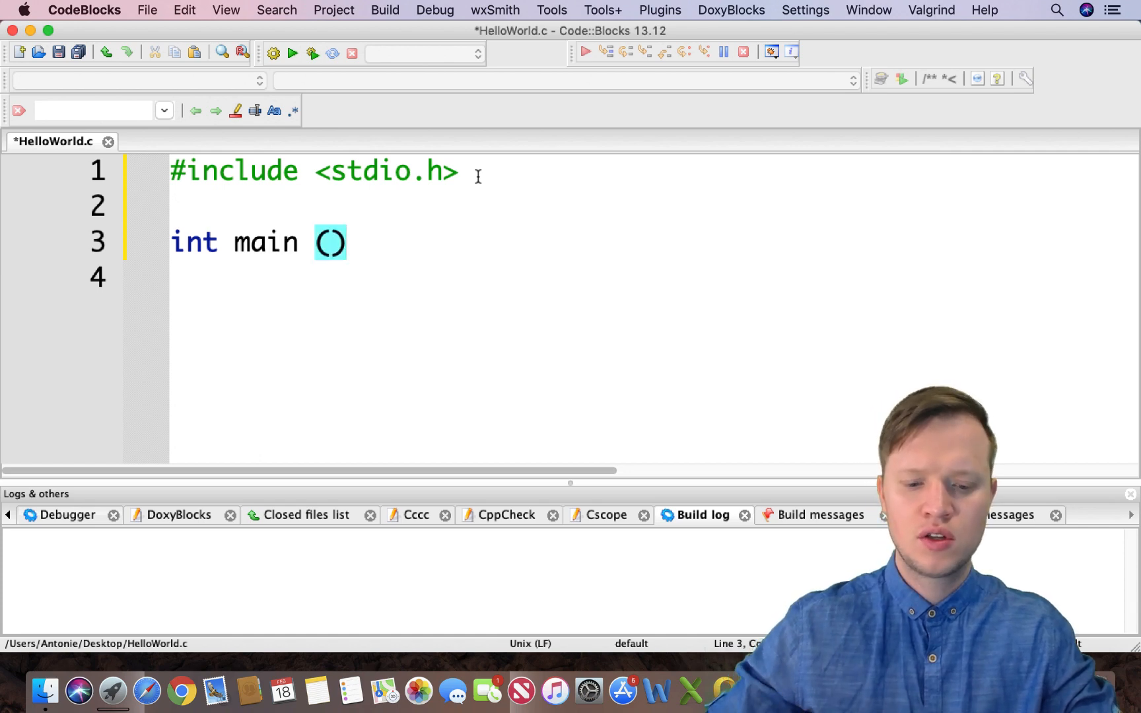
type("void")
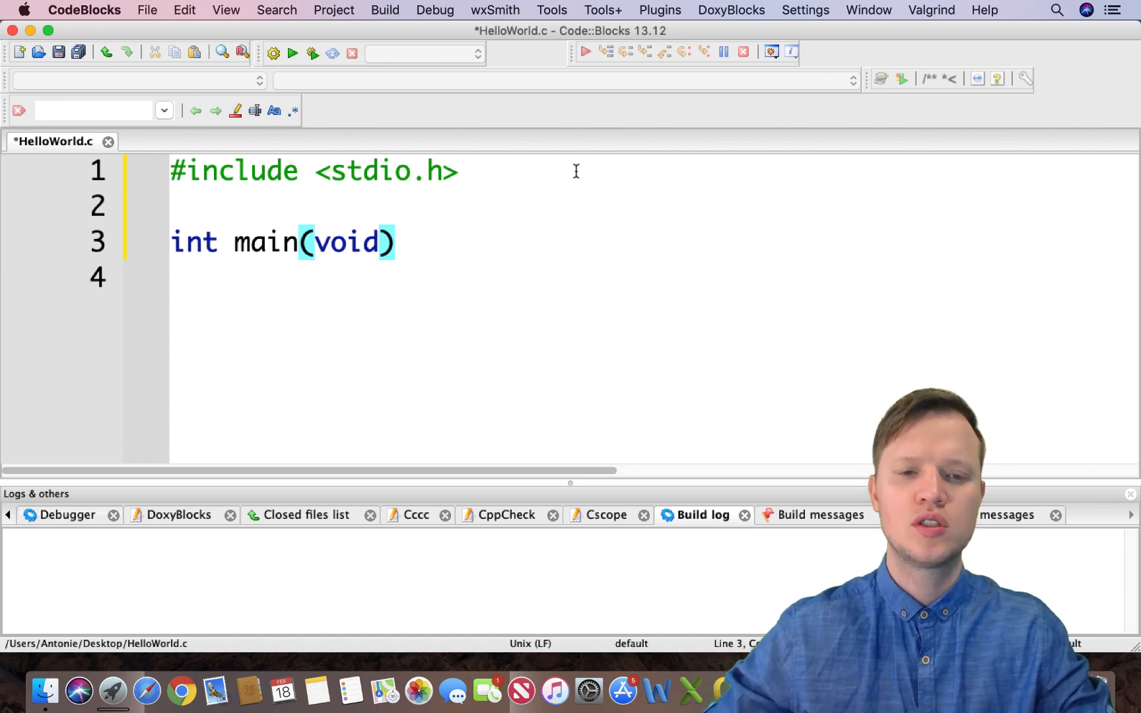
type("{")
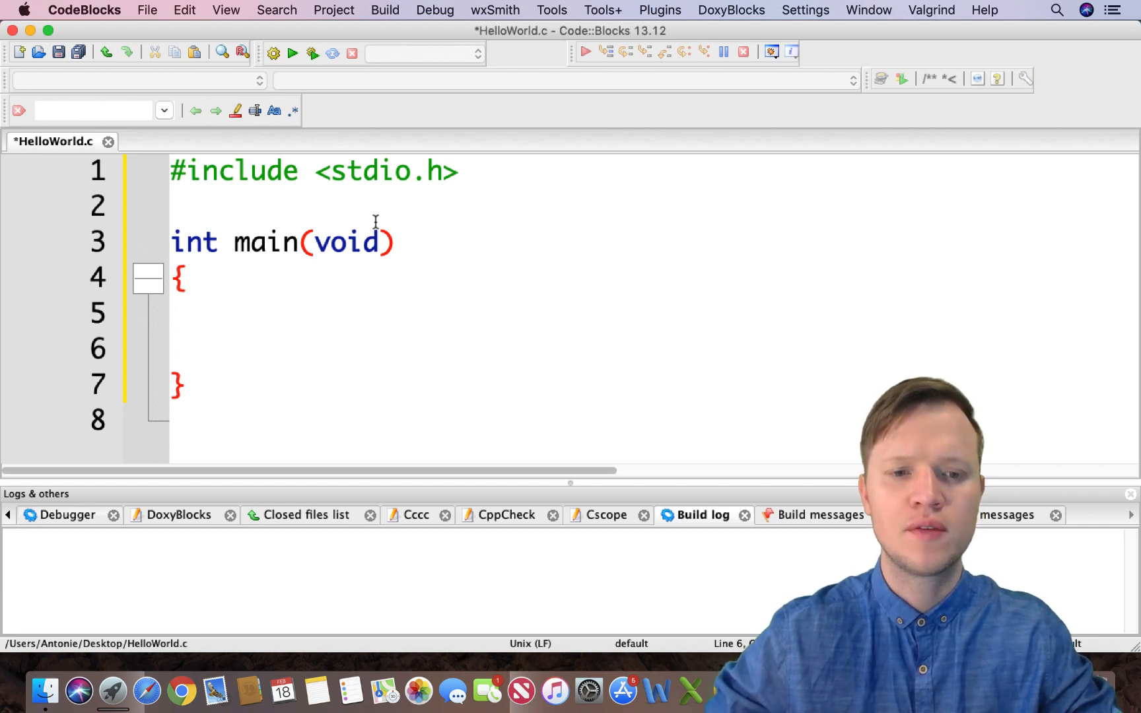
left_click_drag(172, 242, 393, 242)
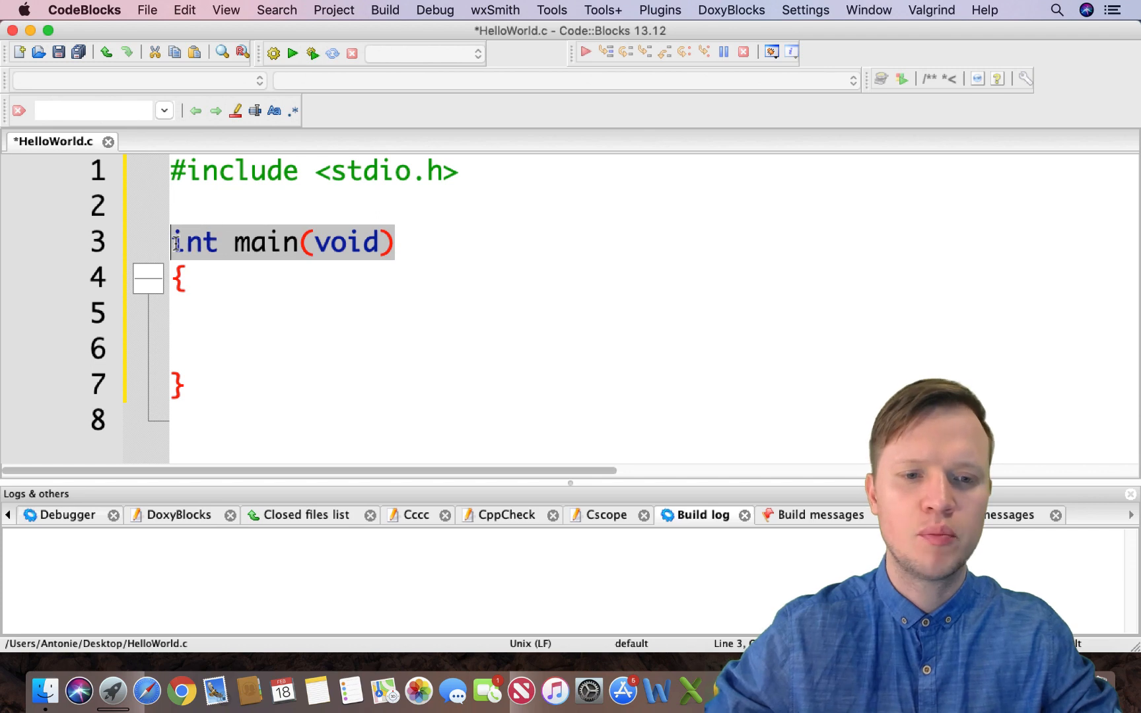
left_click(222, 243)
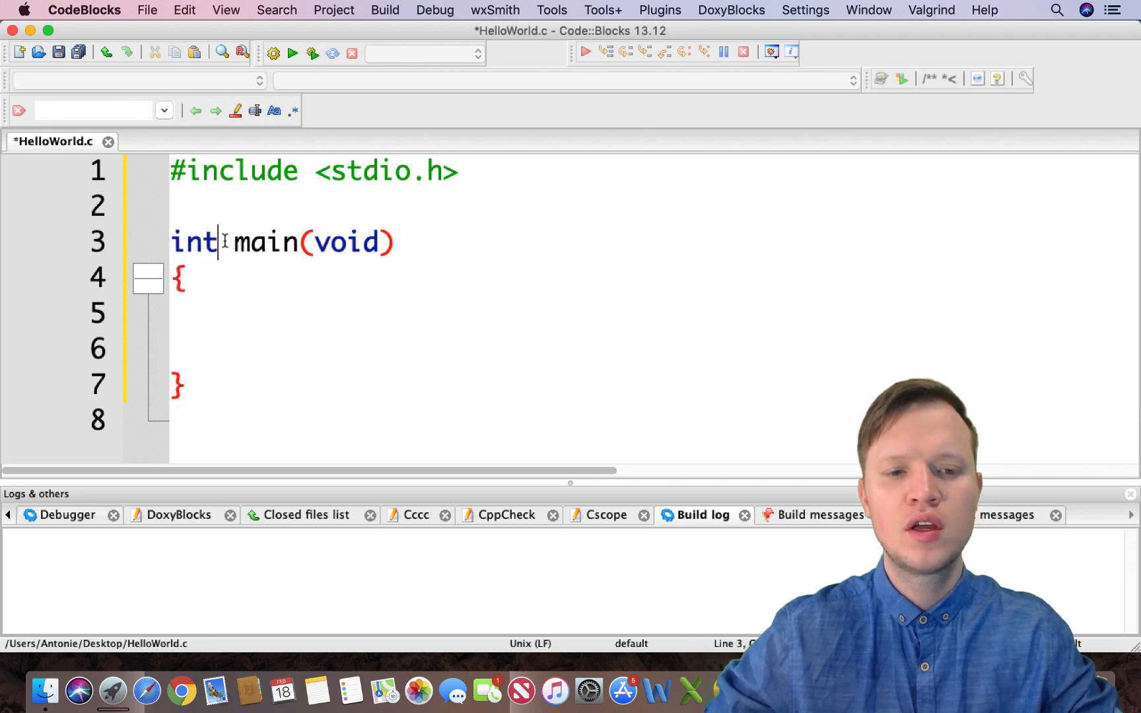
double_click(194, 242)
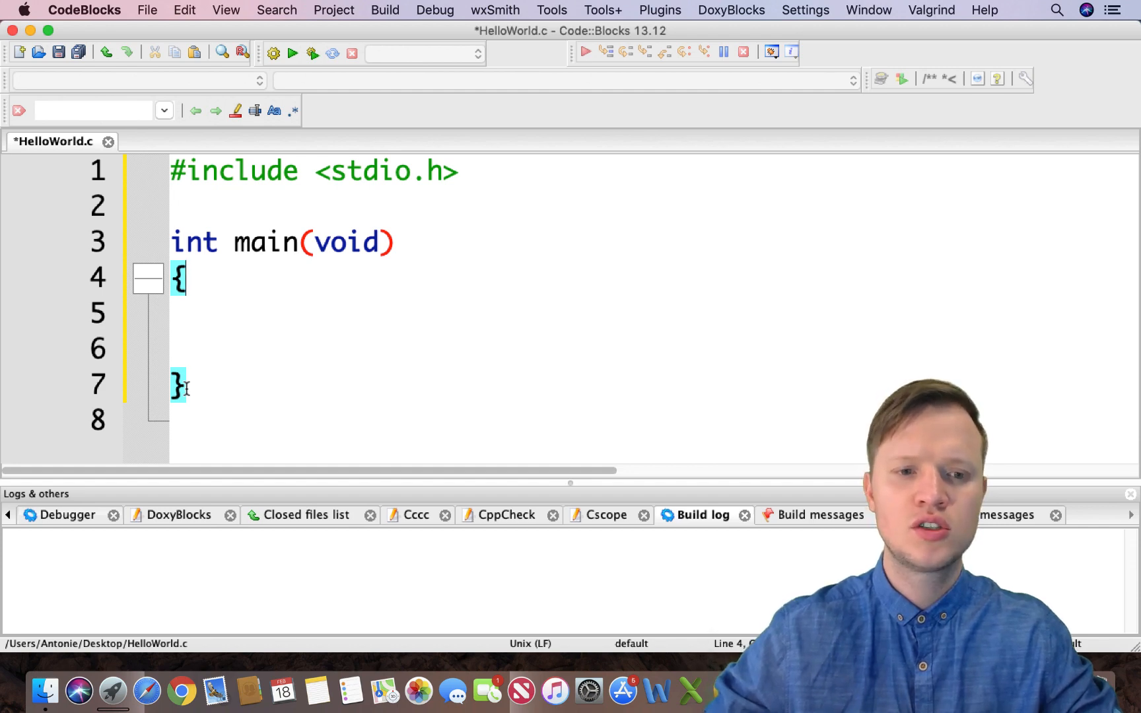
left_click(219, 313)
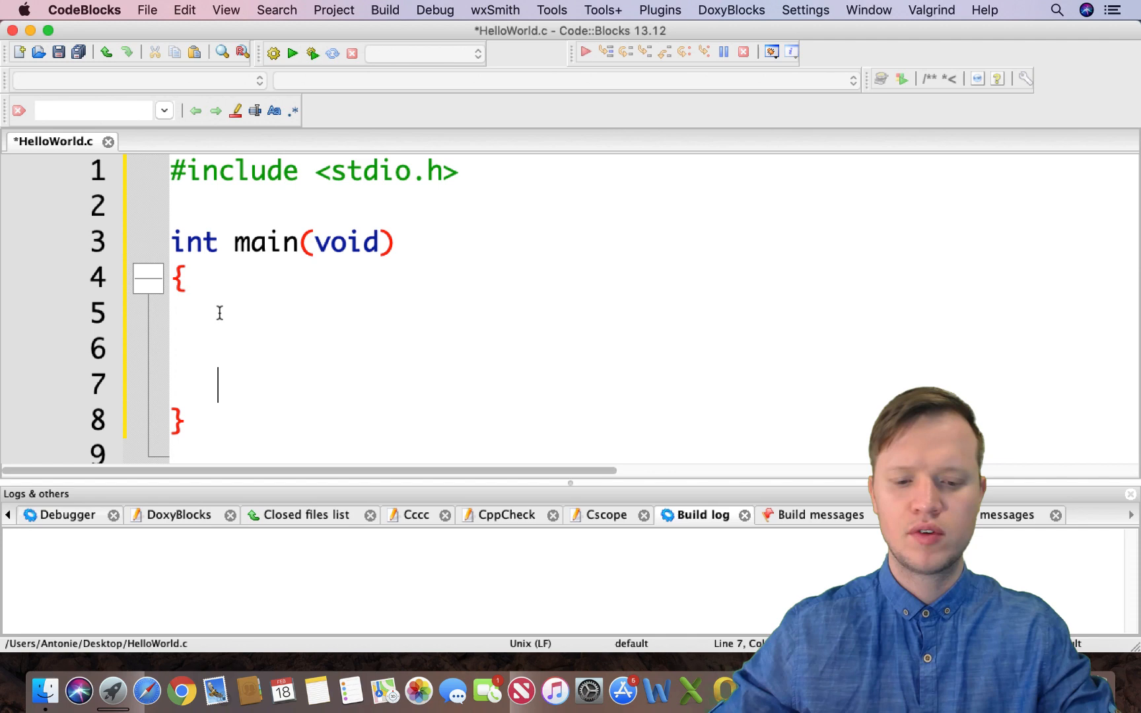
Type return 0; at the end of main, save, and delete one blank line above it
type("return 0;")
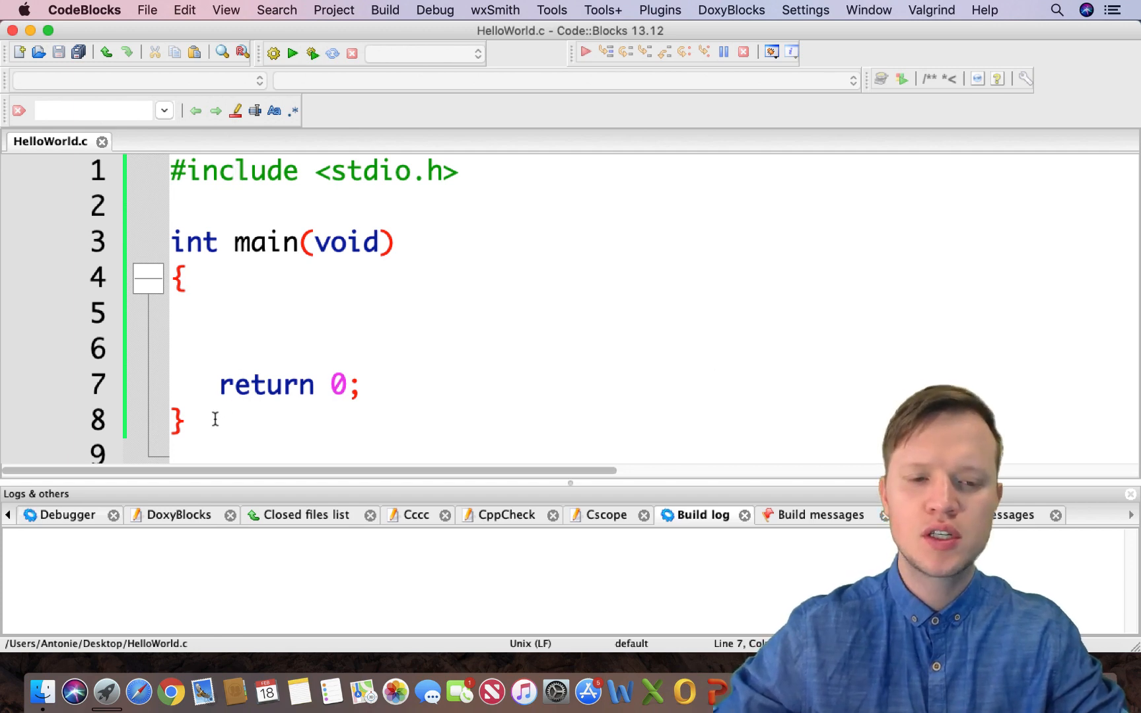
key("cmd+a")
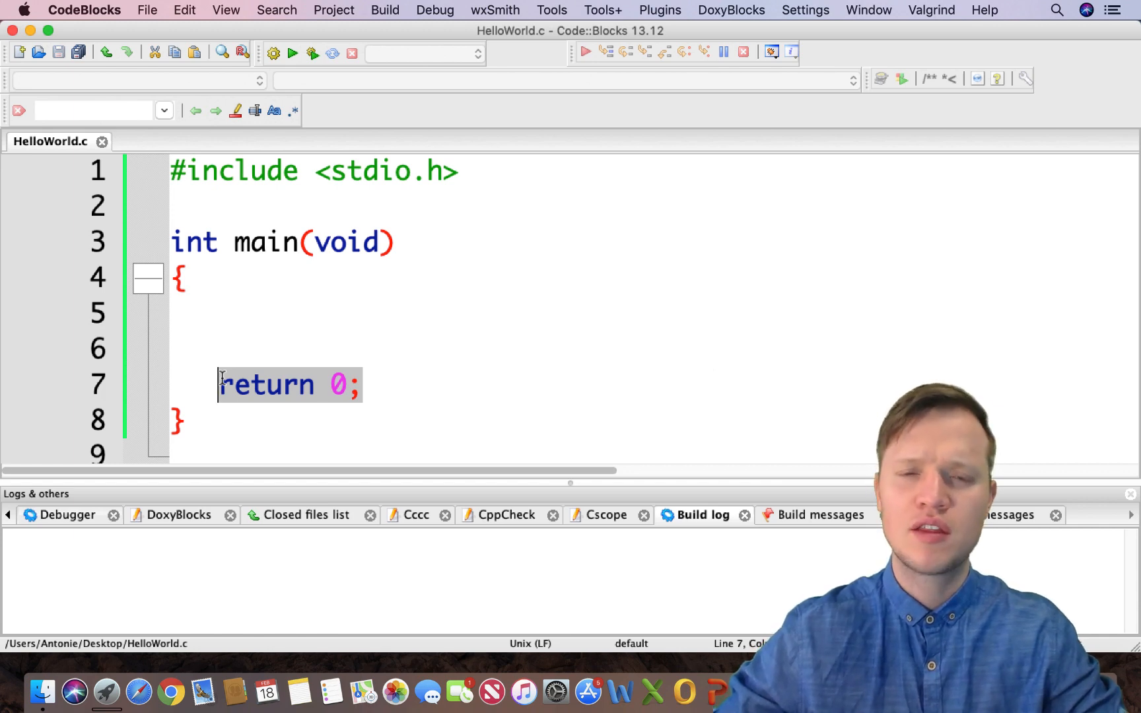
mouse_move(222, 379)
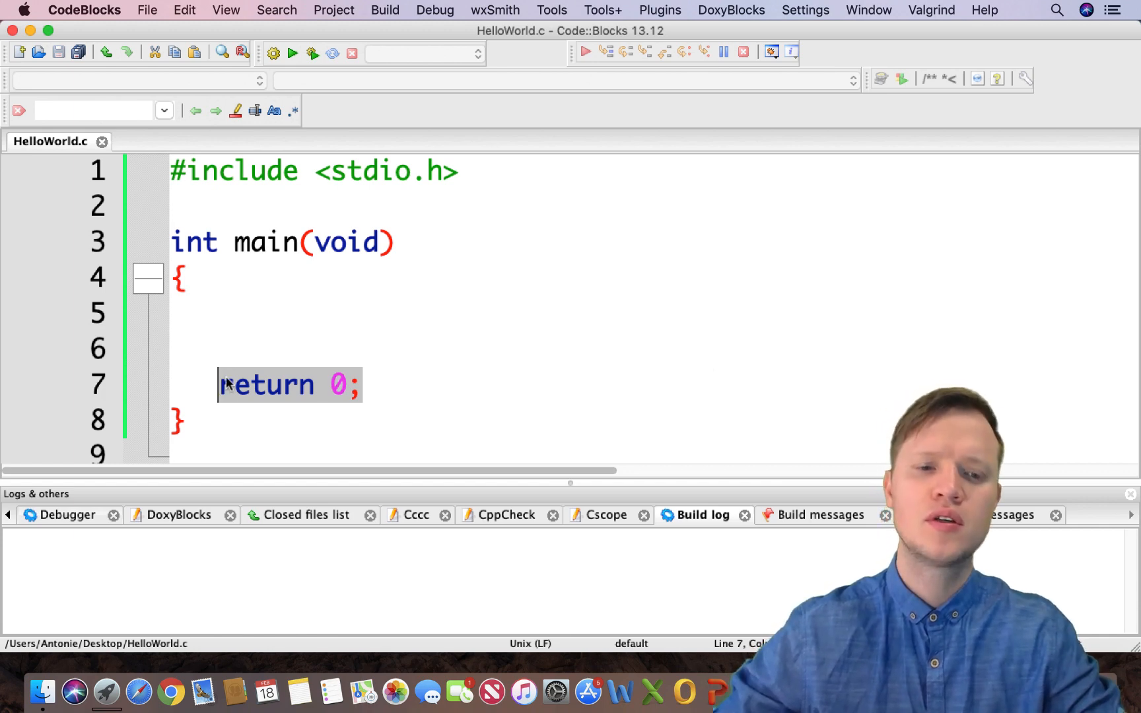
key("Backspace")
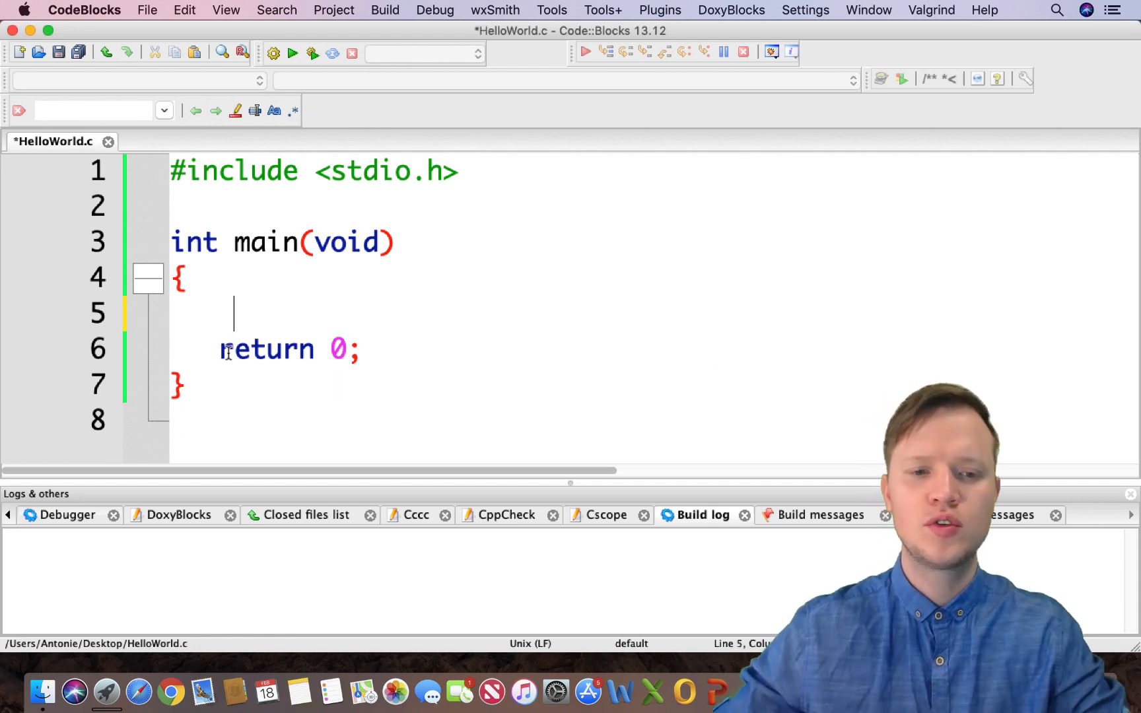
Insert printf("Hello World!"); above return 0; and deselect the code
type("print")
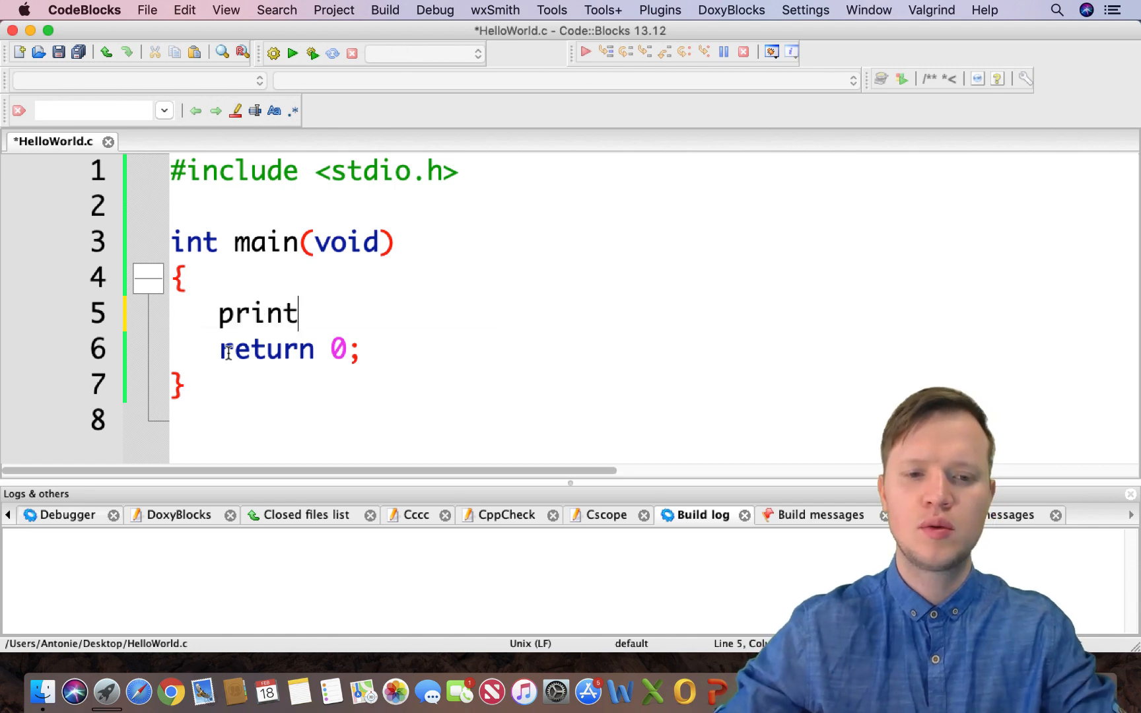
type("f")
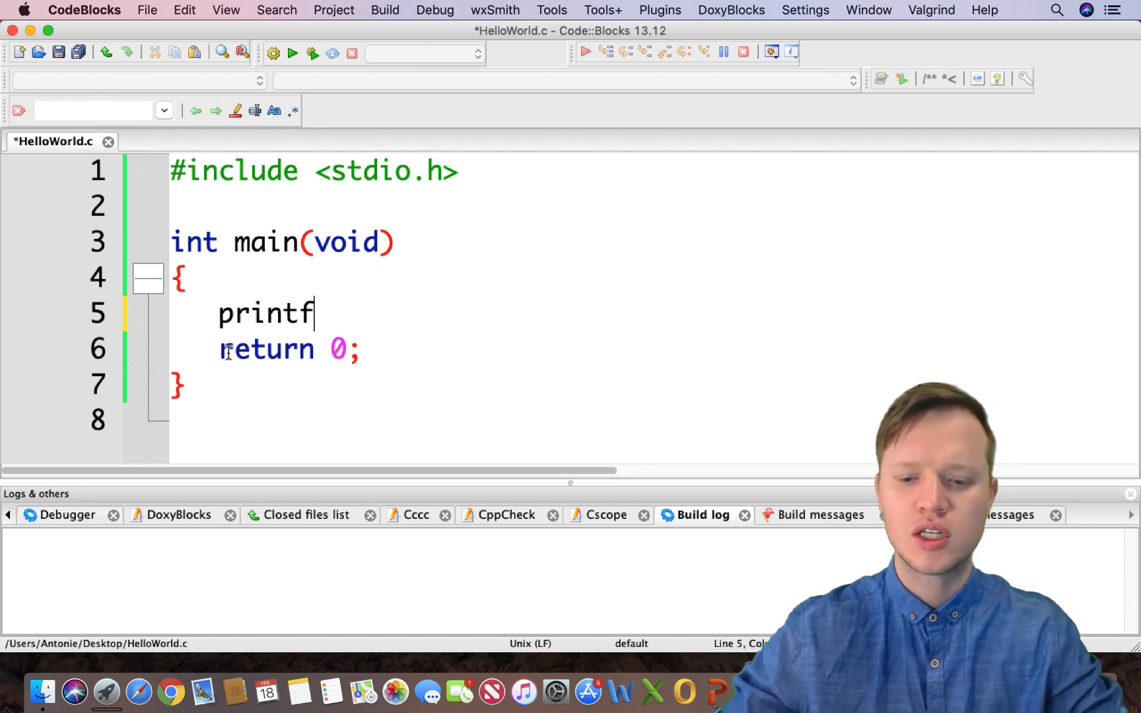
type("()")
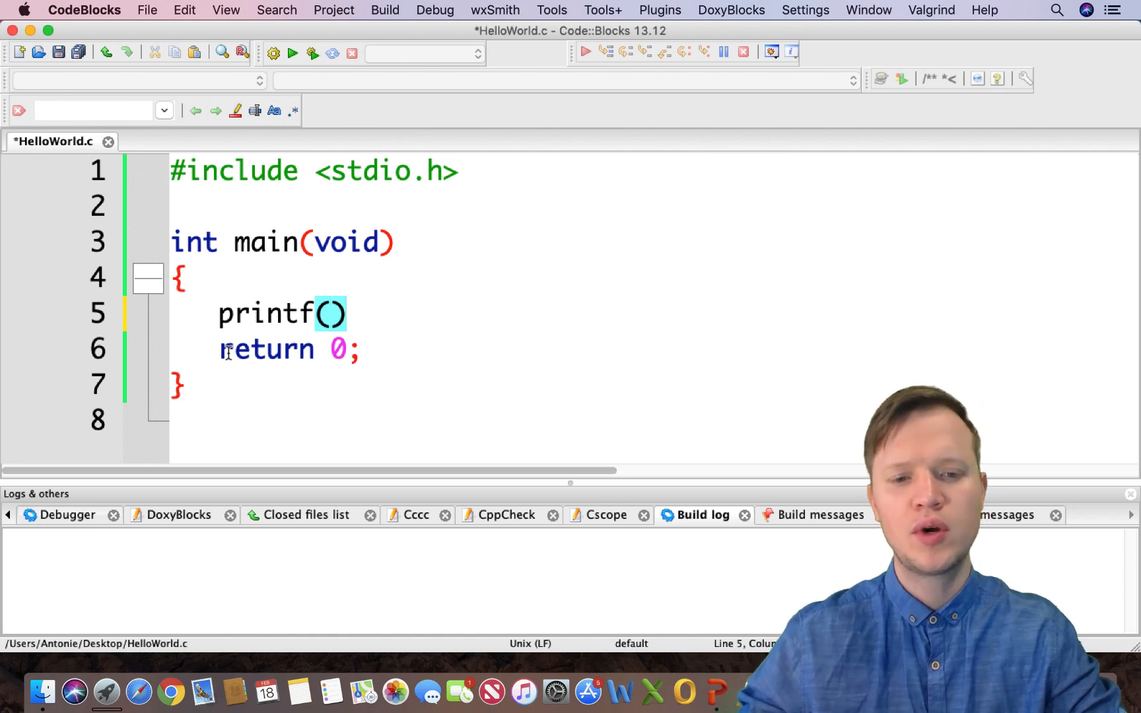
type(";")
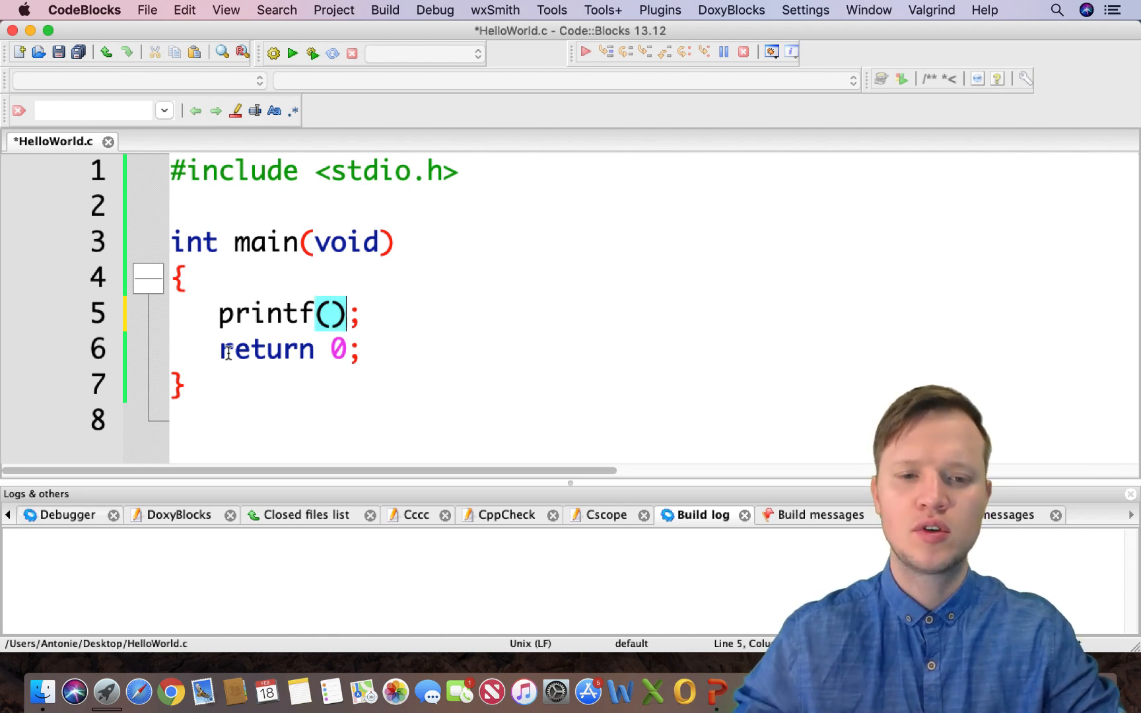
type("\"\"")
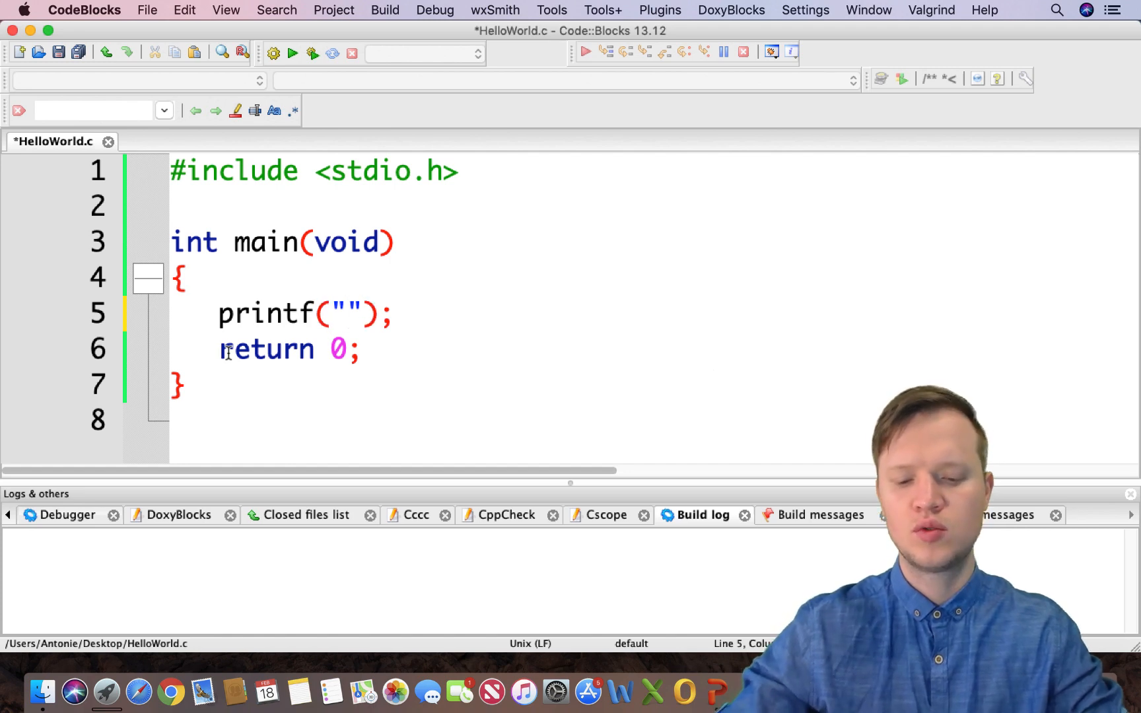
type("Hello")
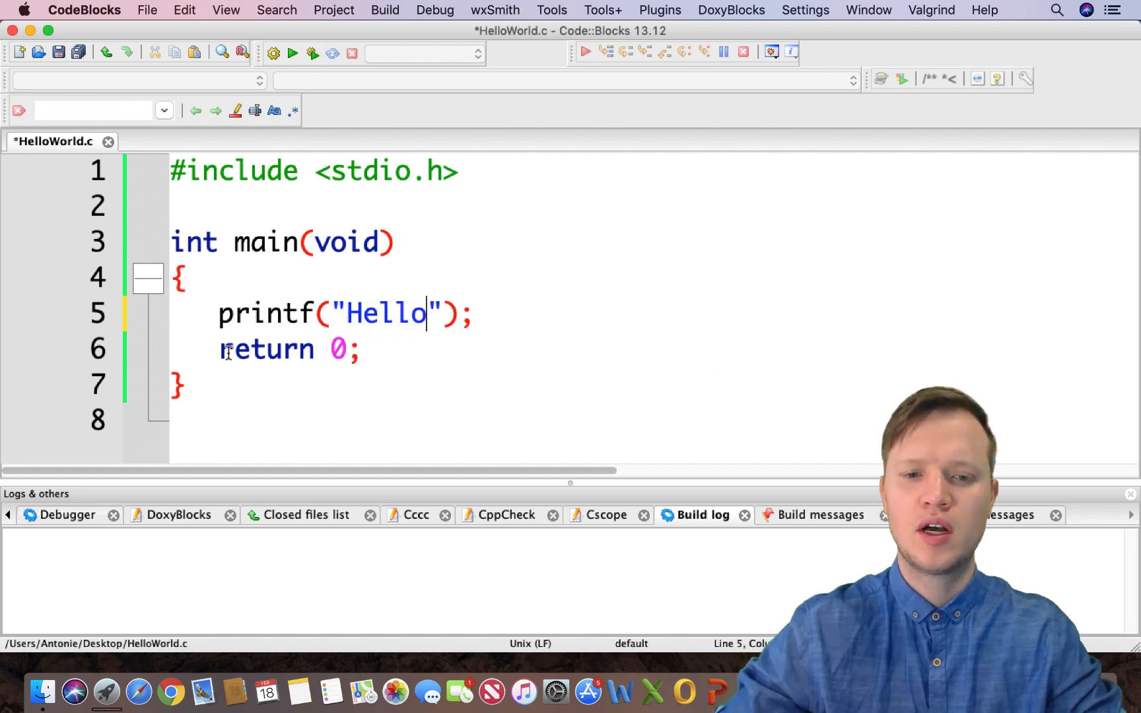
type("World!")
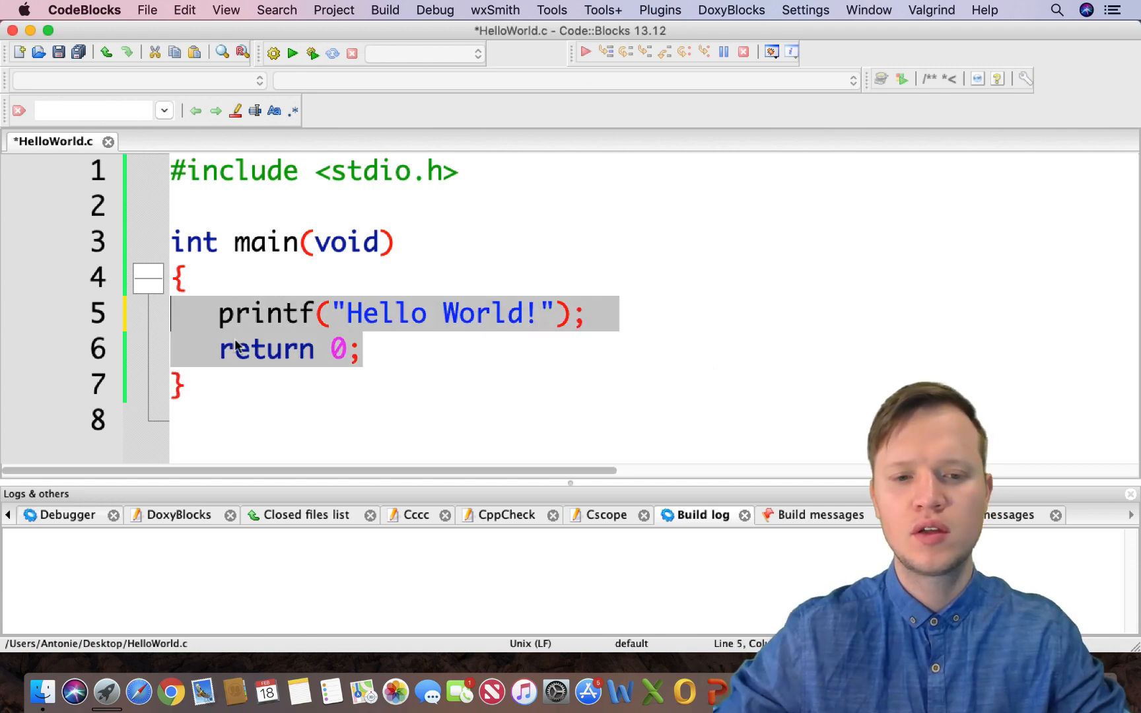
left_click(372, 349)
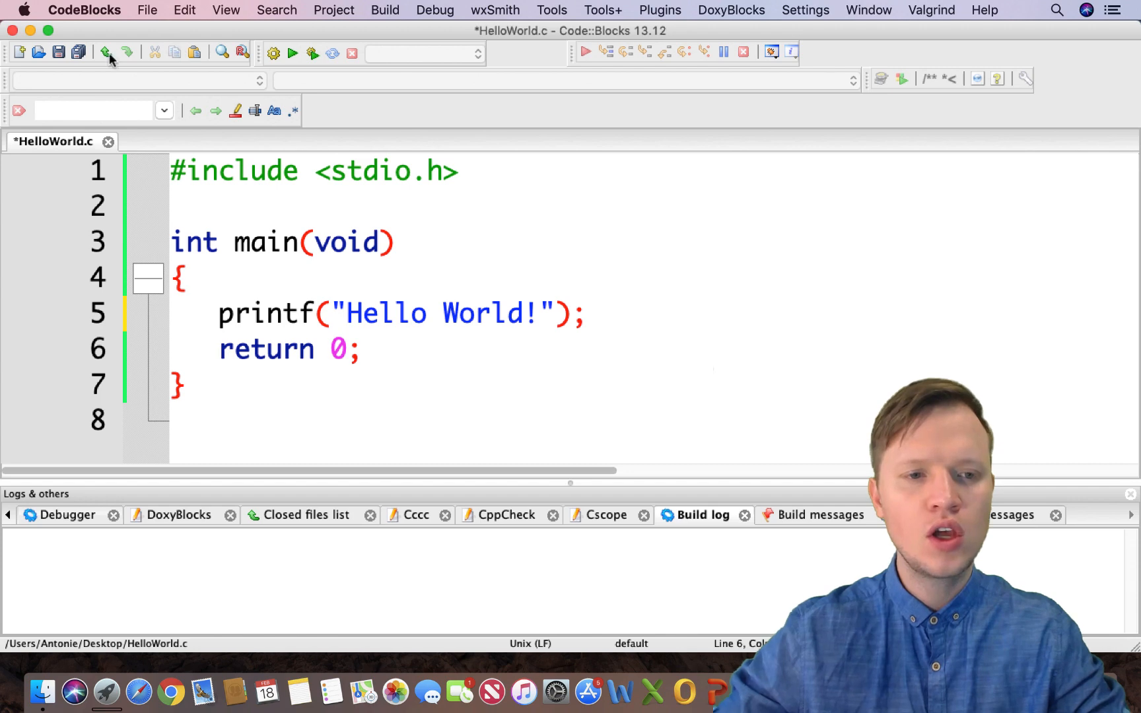
Save HelloWorld.c and Build and run it to show Hello World! in Terminal
left_click(59, 51)
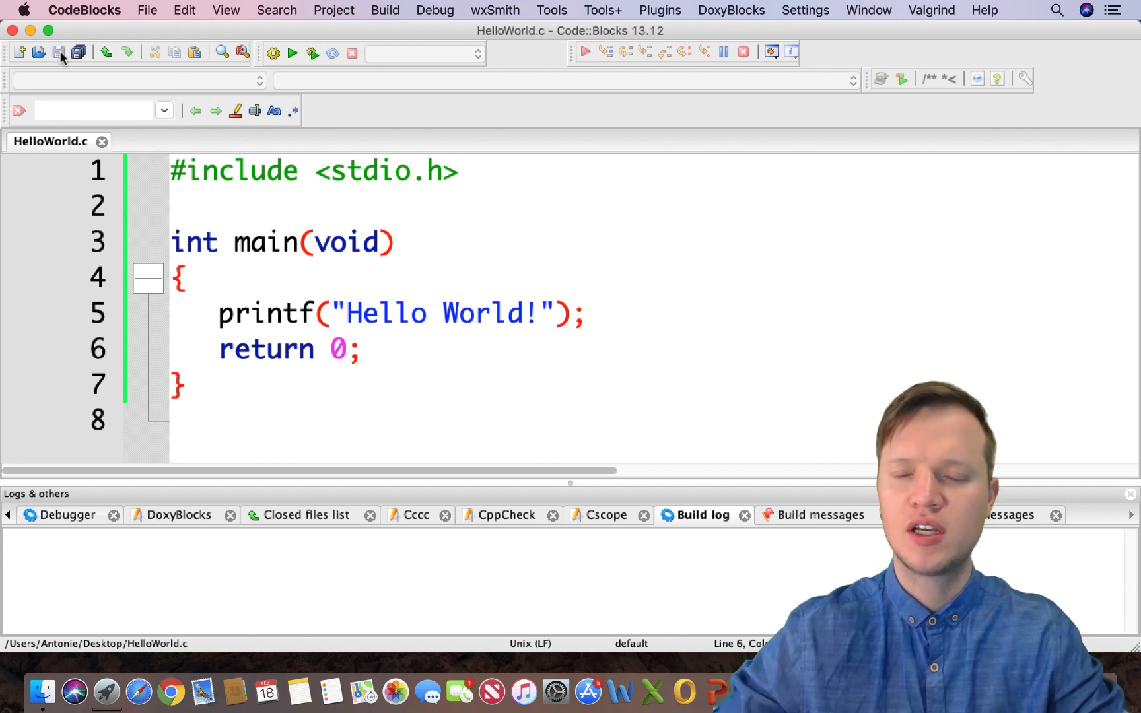
mouse_move(315, 65)
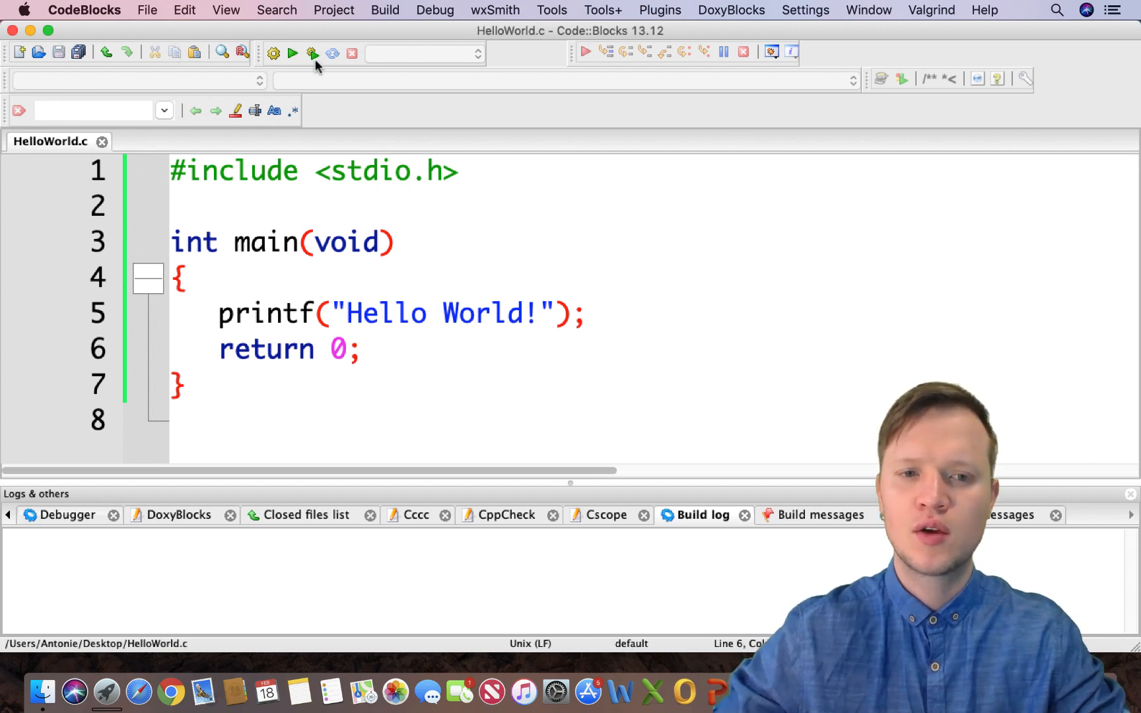
mouse_move(312, 54)
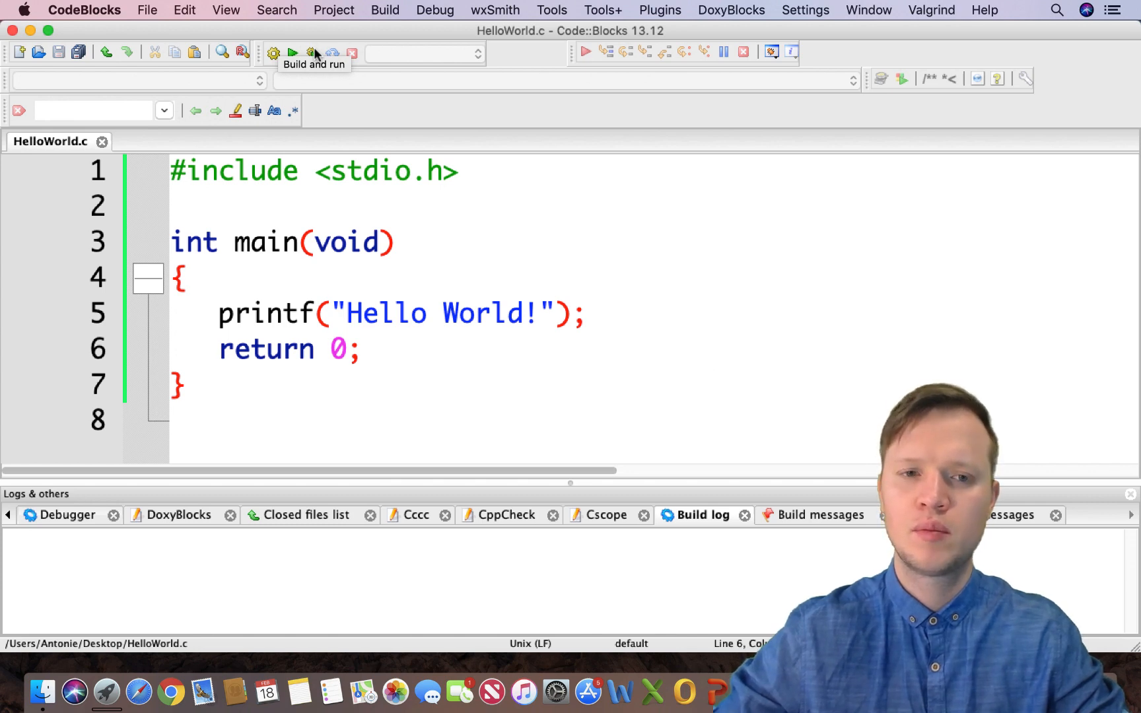
left_click(293, 52)
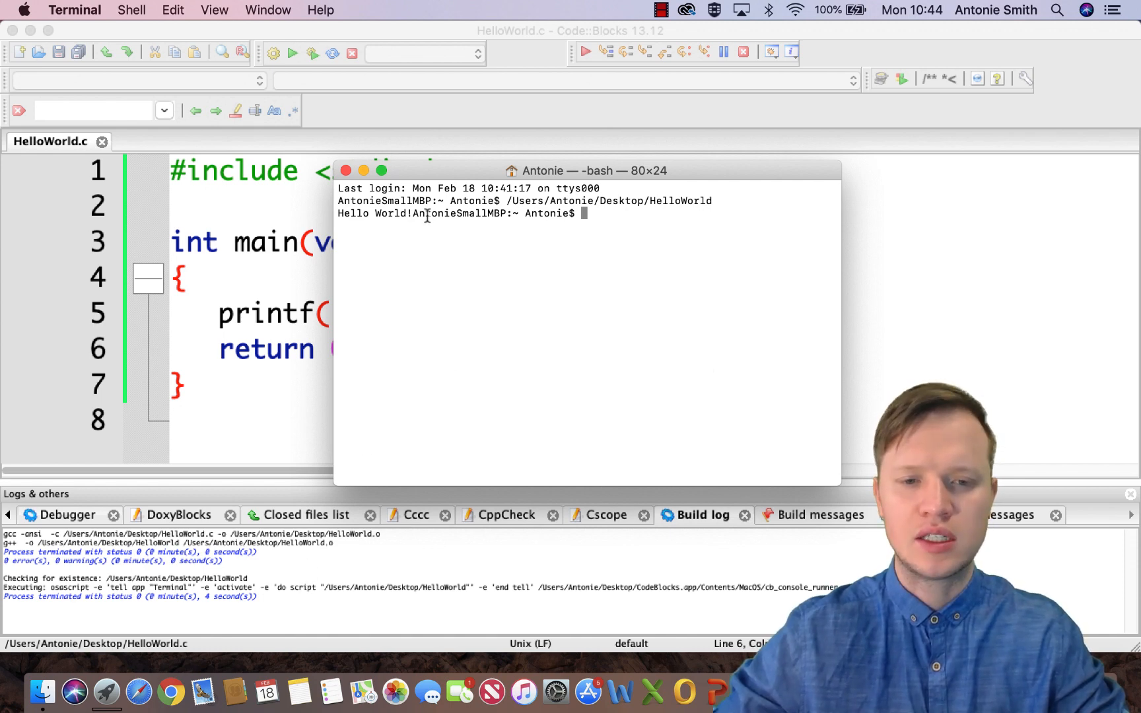
Highlight the Hello World! output and close the Terminal window
left_click_drag(340, 214, 409, 213)
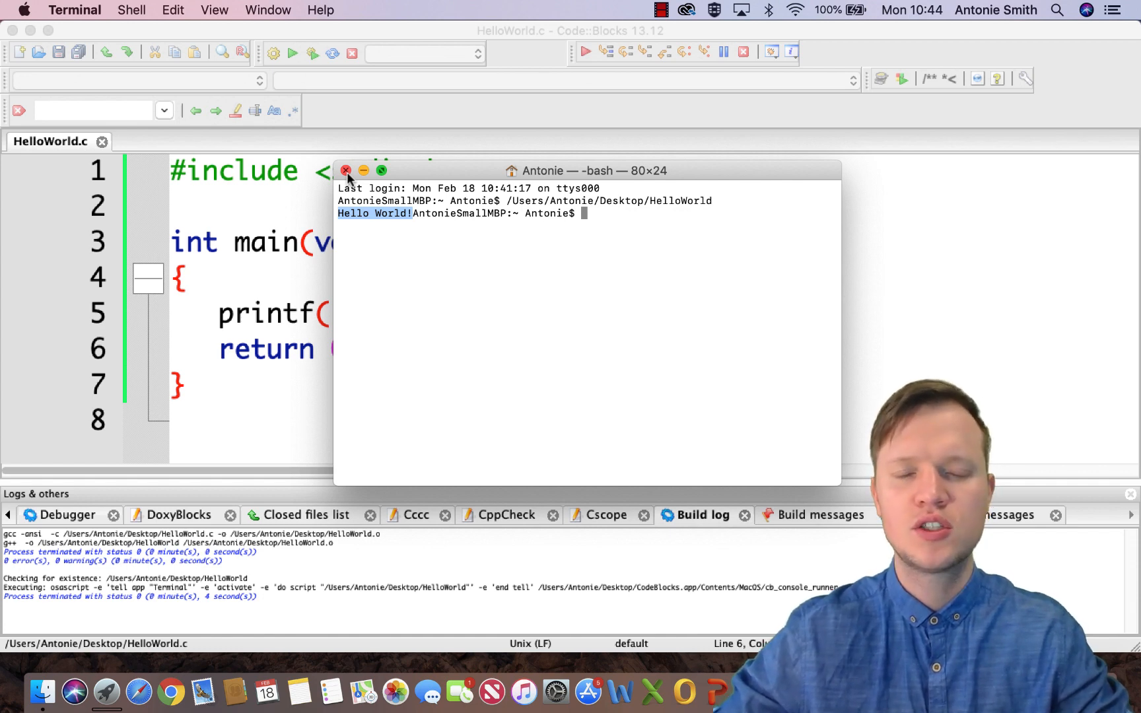
left_click(347, 171)
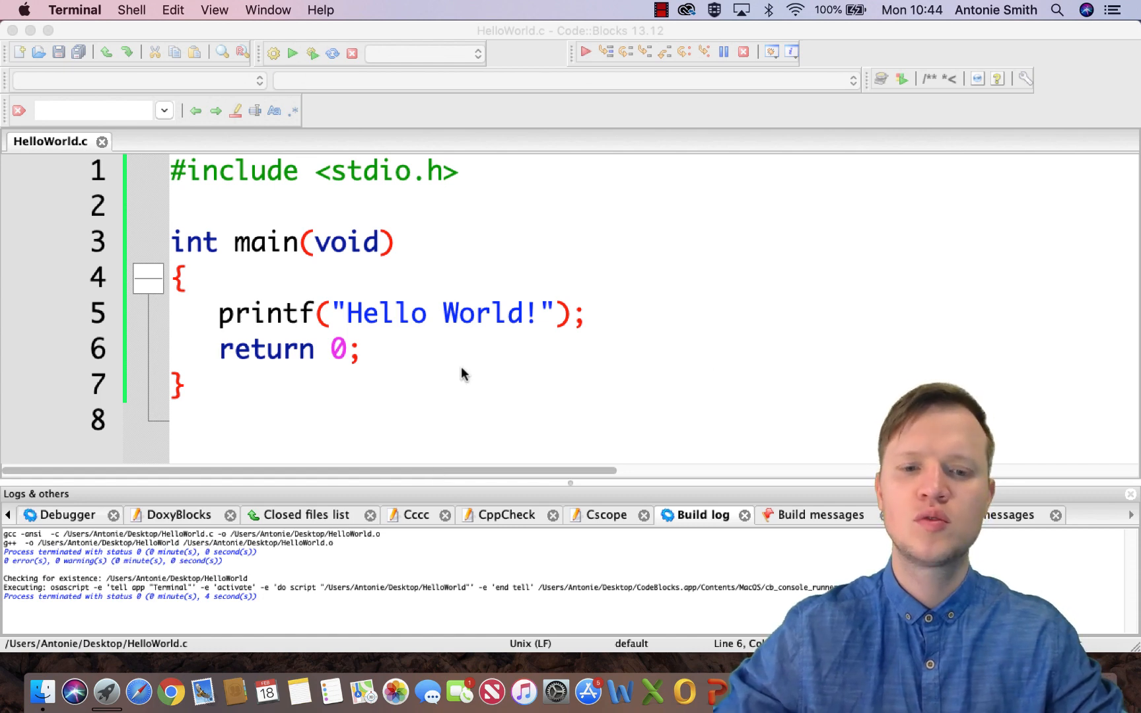
mouse_move(428, 350)
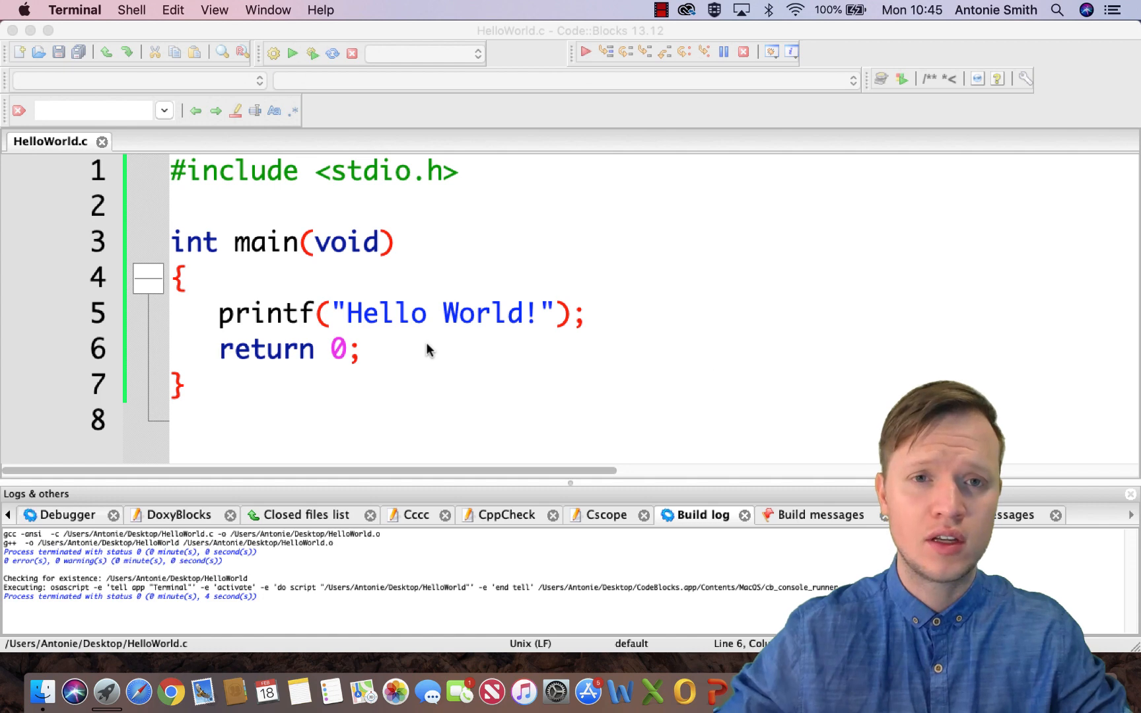
mouse_move(510, 358)
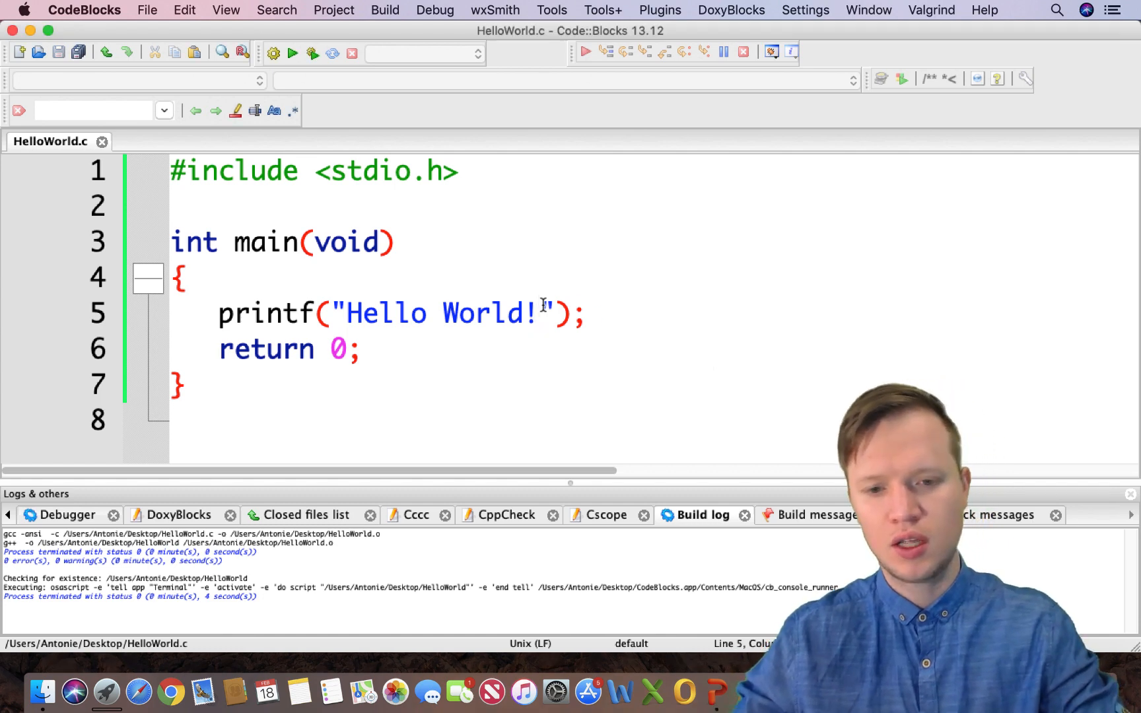
Add \n to the end of the Hello World! string, save, and build and run again
type("\\n")
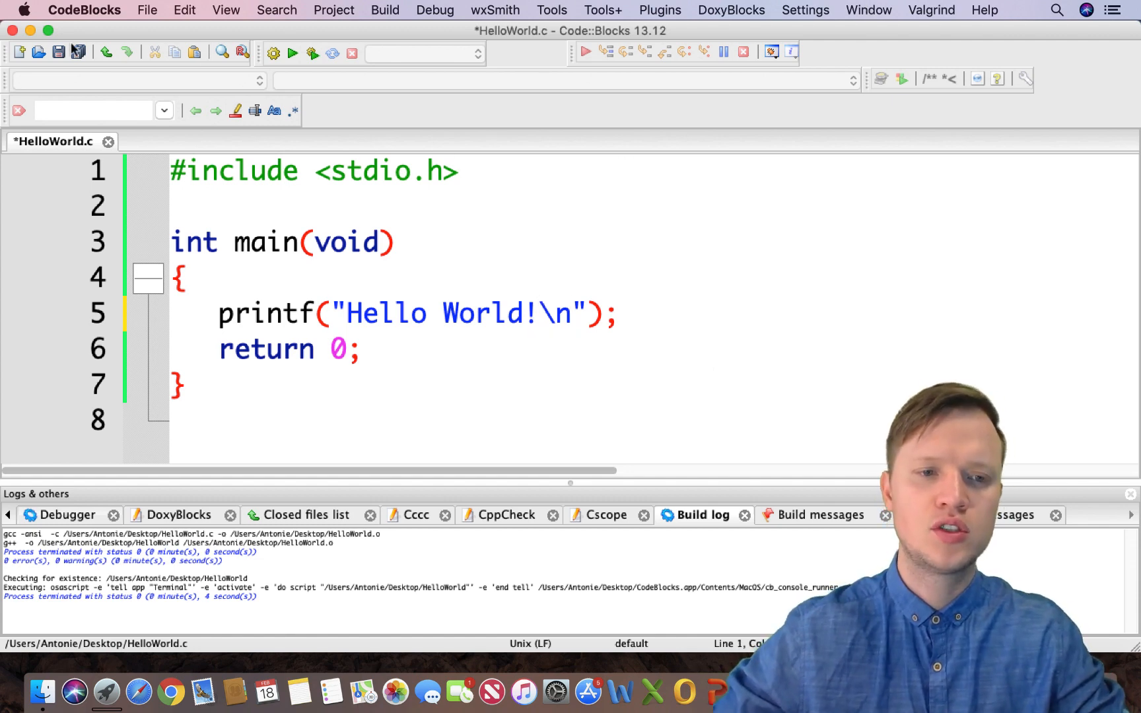
left_click(58, 51)
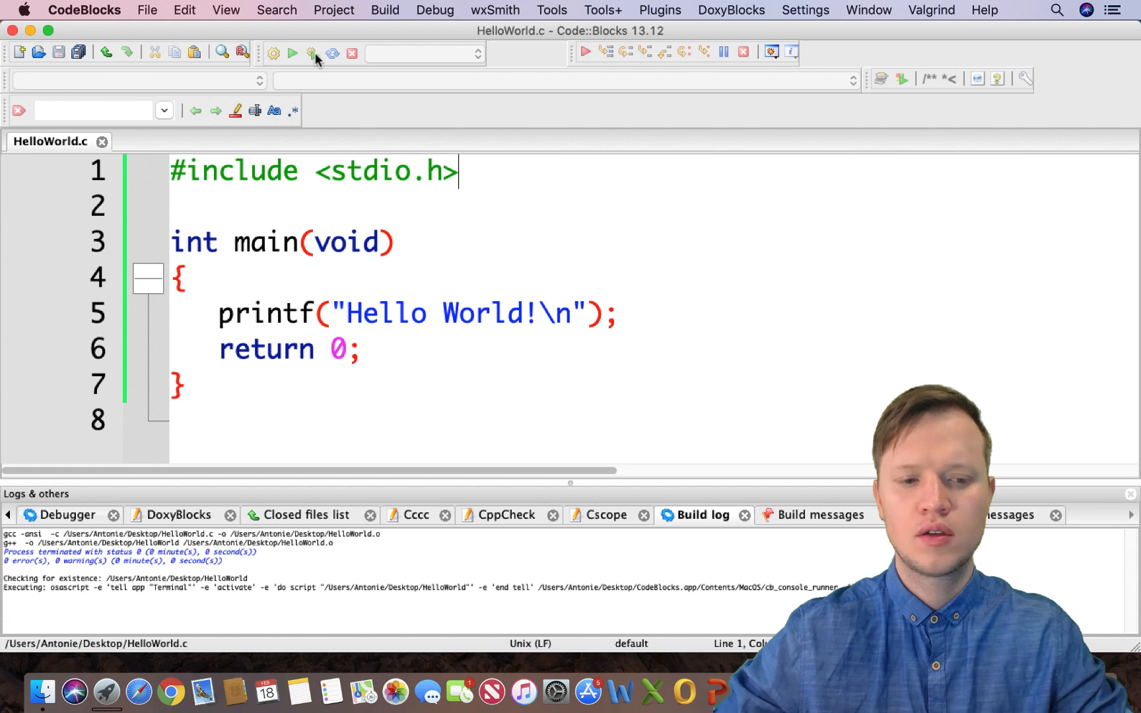
left_click(293, 53)
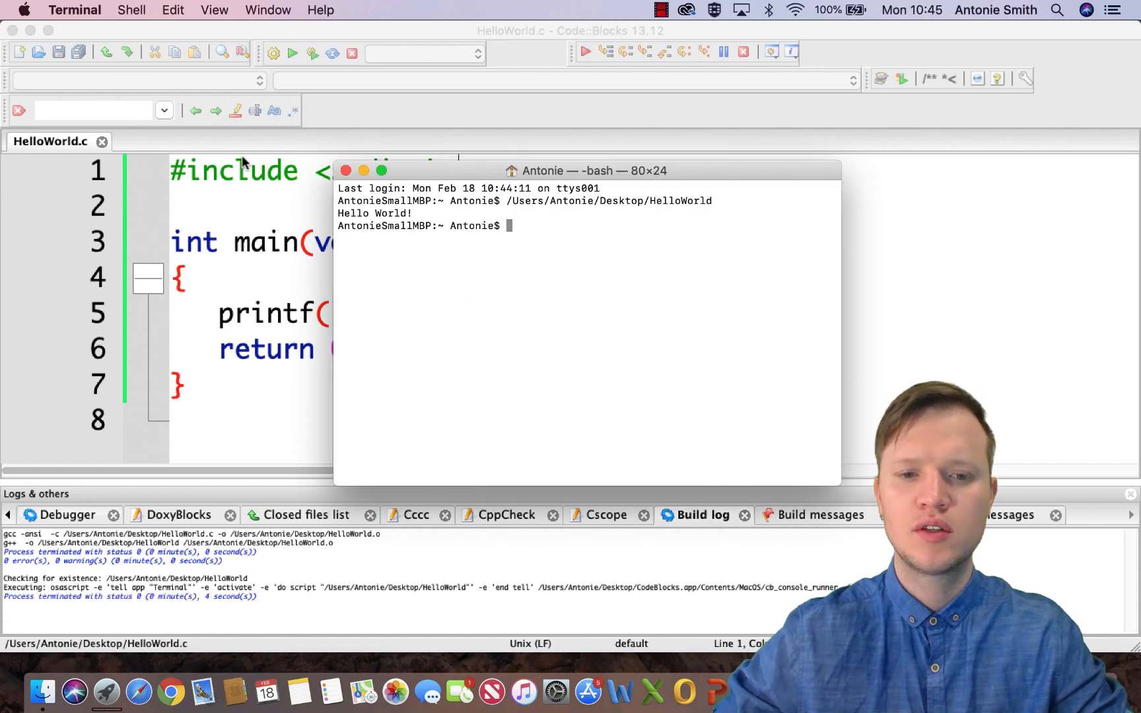